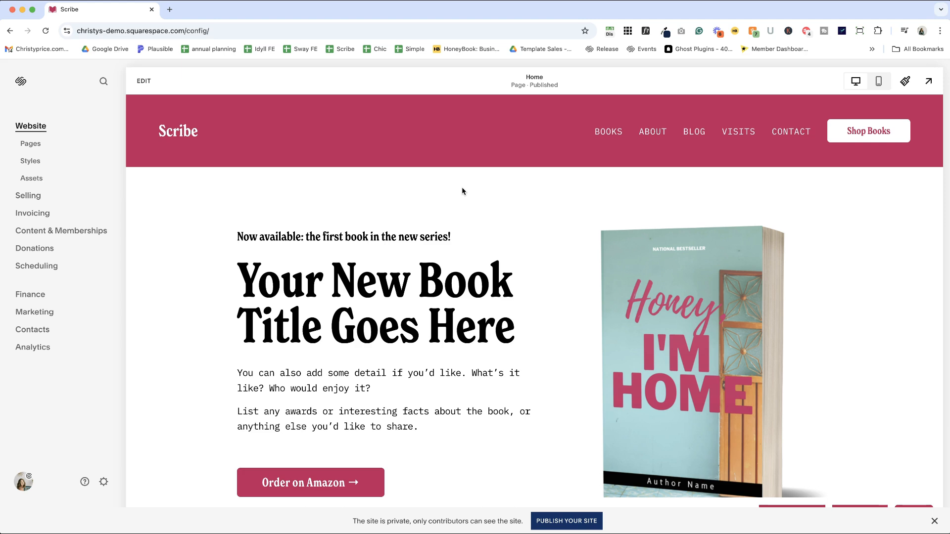
mouse_move(146, 94)
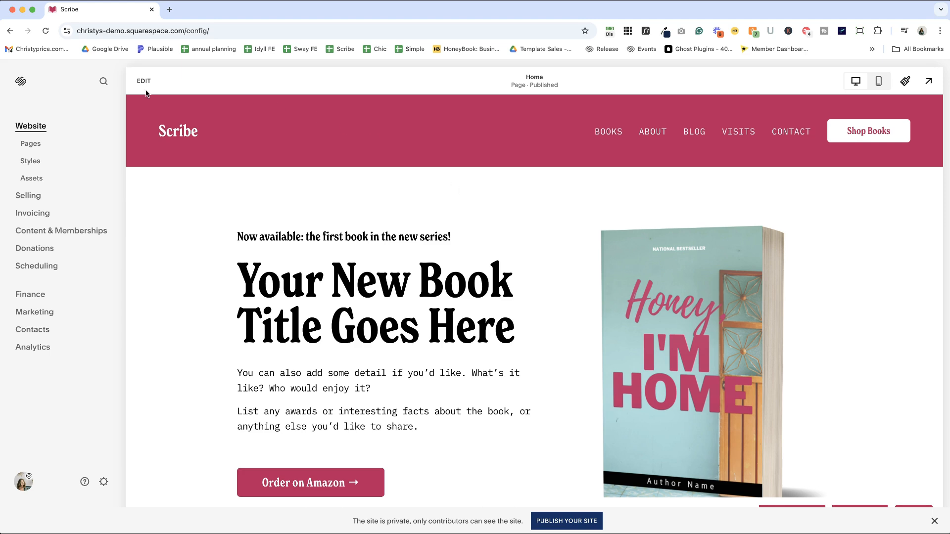
Open Site Styles and preview the professional and sophisticated theme presets
click(144, 80)
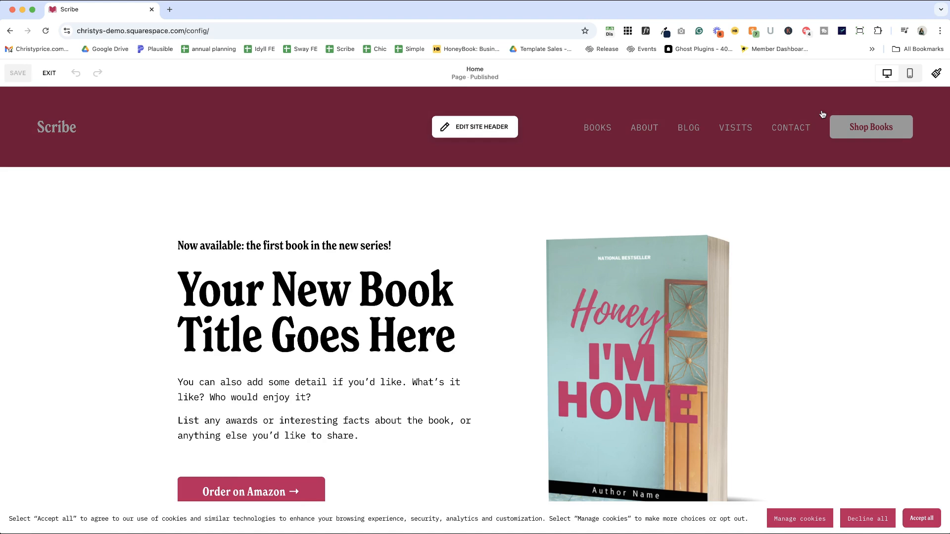
click(935, 81)
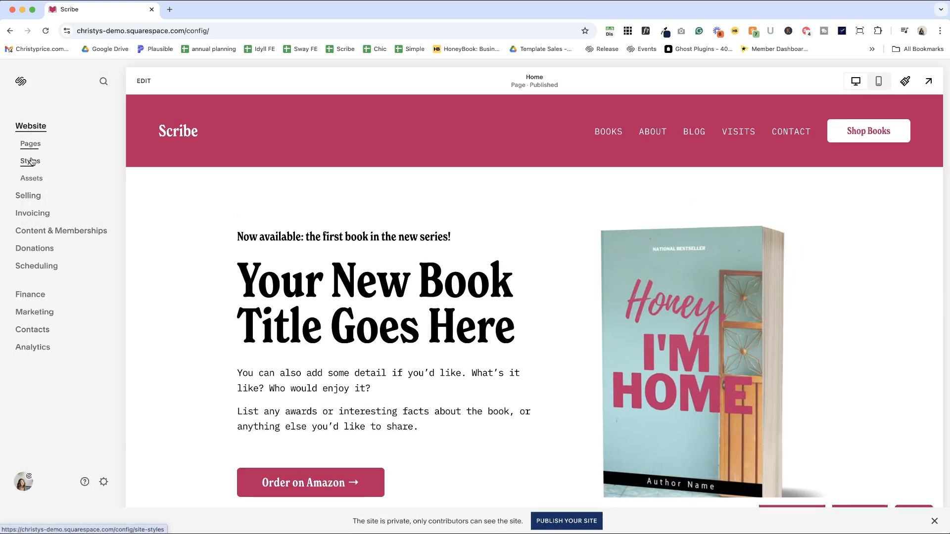
click(30, 161)
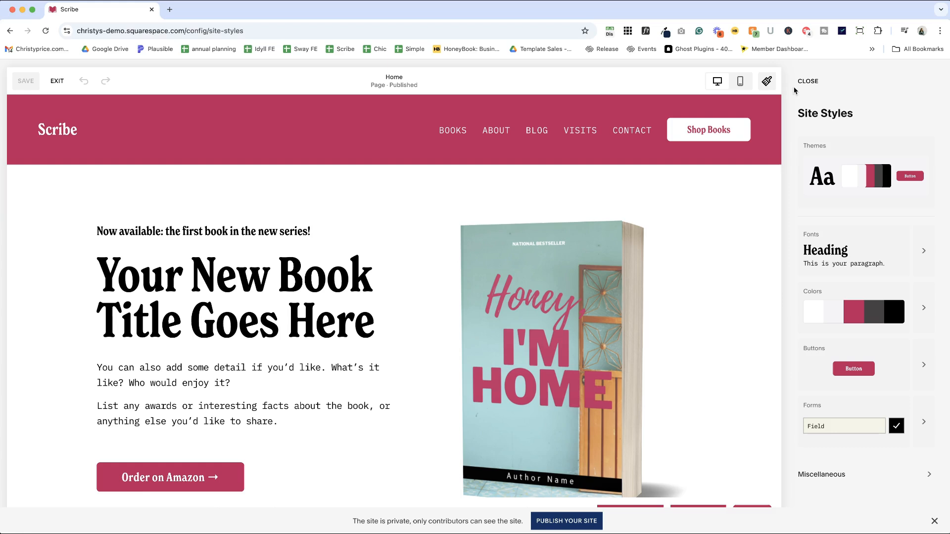
mouse_move(822, 113)
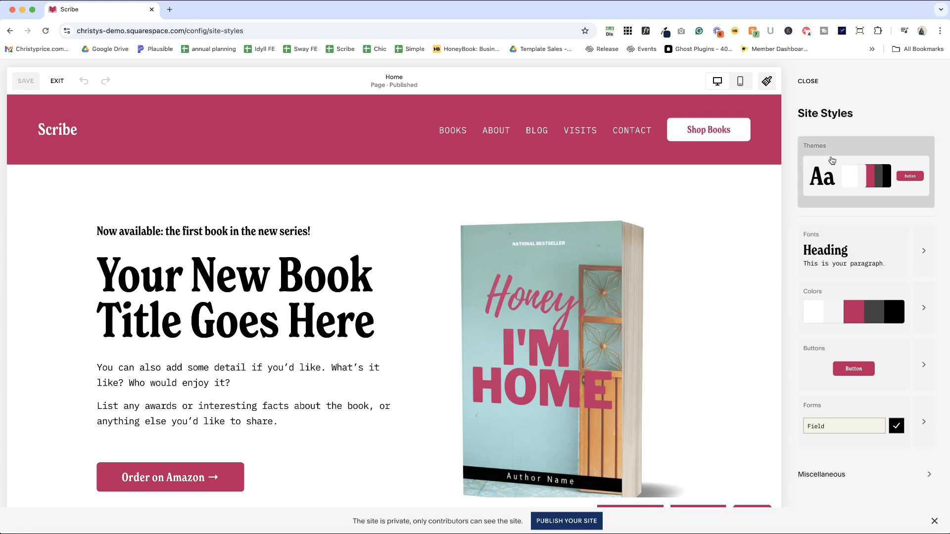
mouse_move(832, 376)
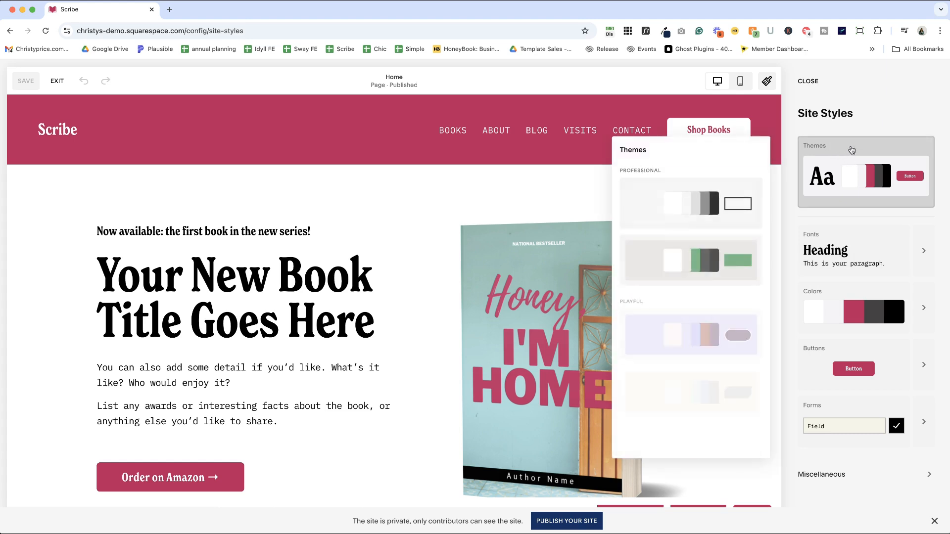
click(690, 203)
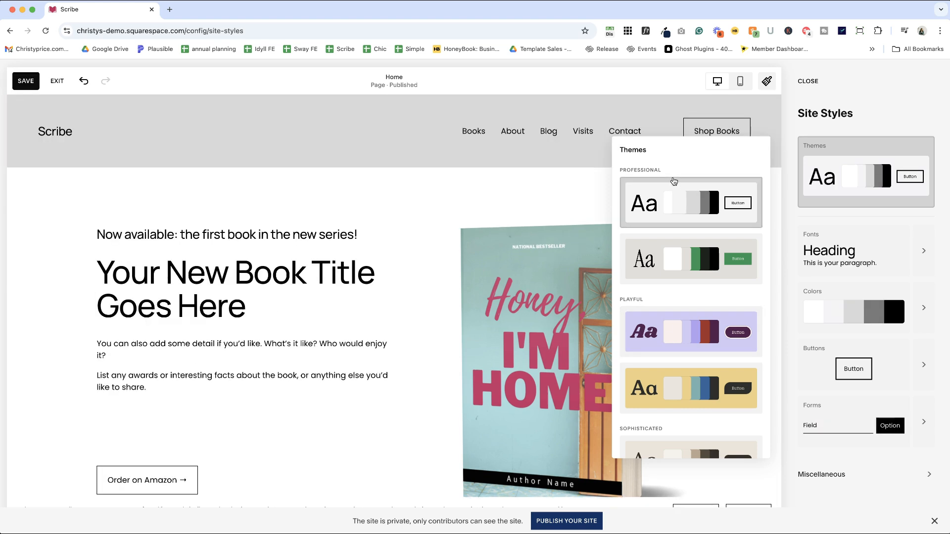
click(691, 332)
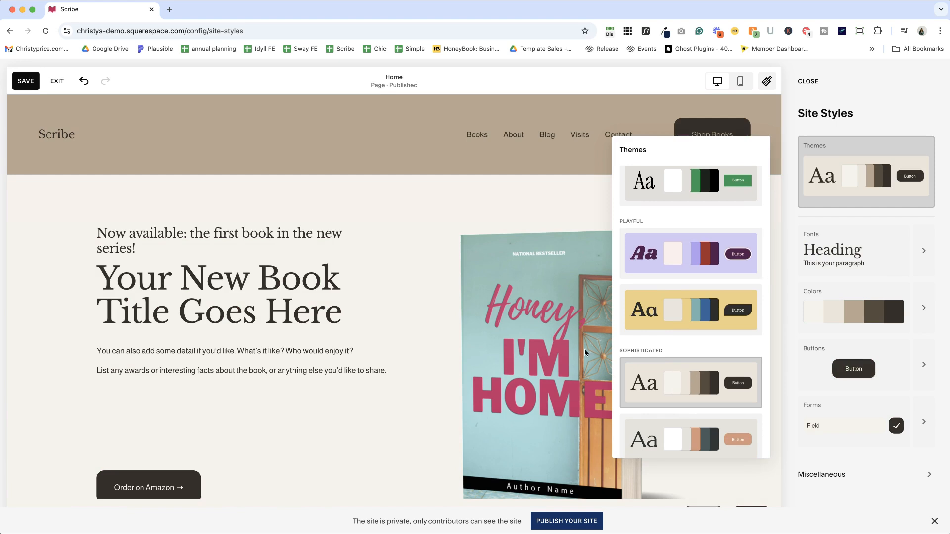
scroll(down, 3)
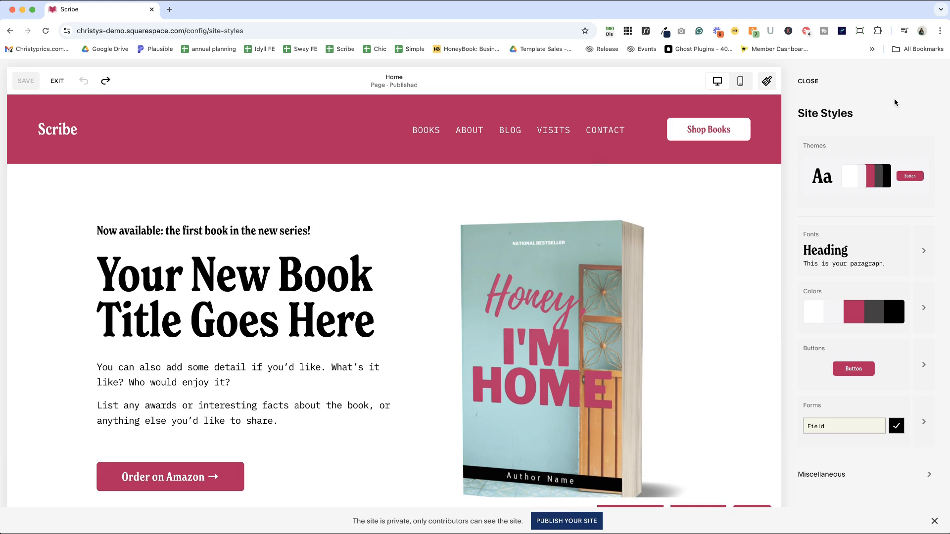
mouse_move(853, 251)
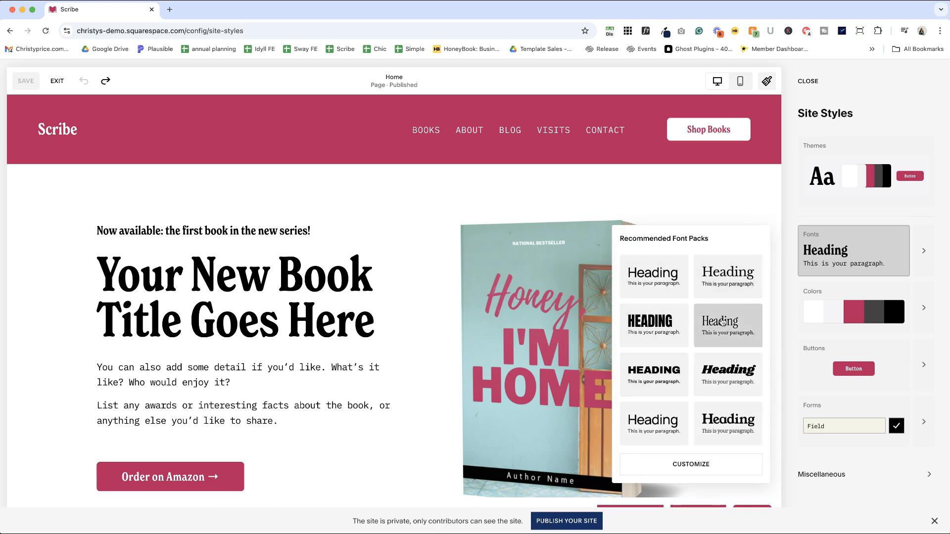
Preview the bold italic, all-caps and sans-serif font packs, then undo them
click(728, 375)
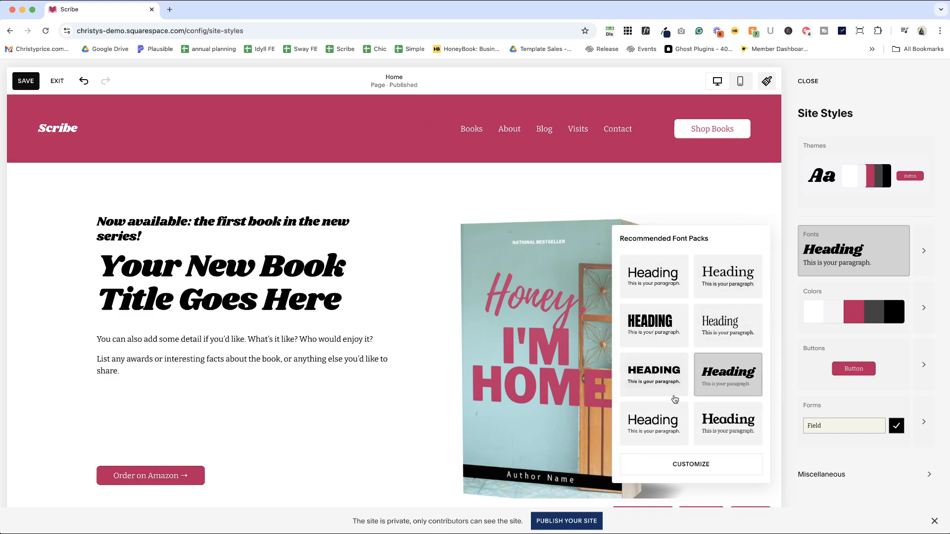
click(653, 277)
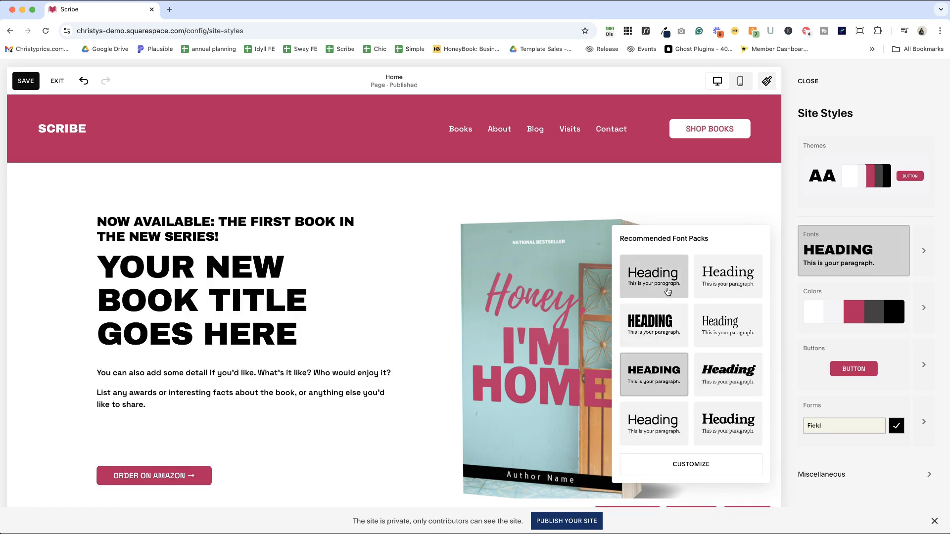
click(654, 277)
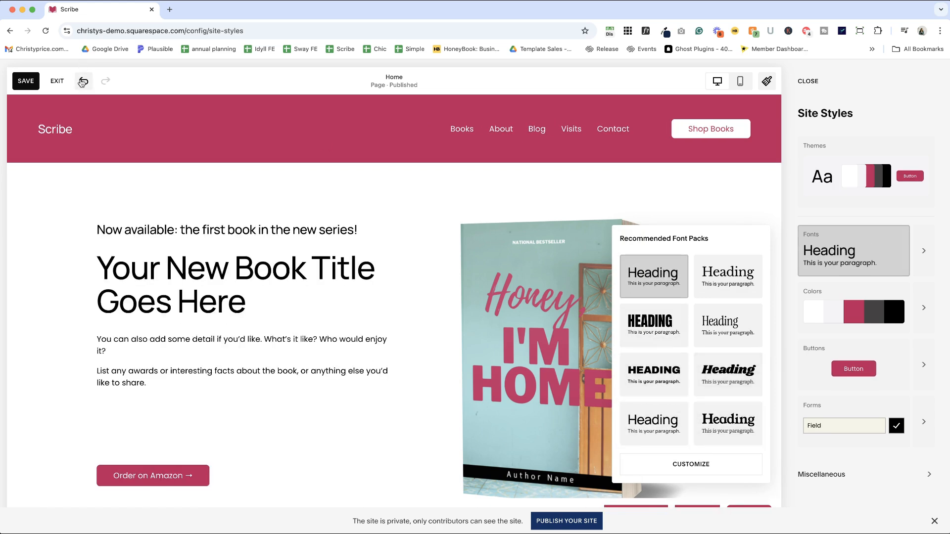
click(728, 326)
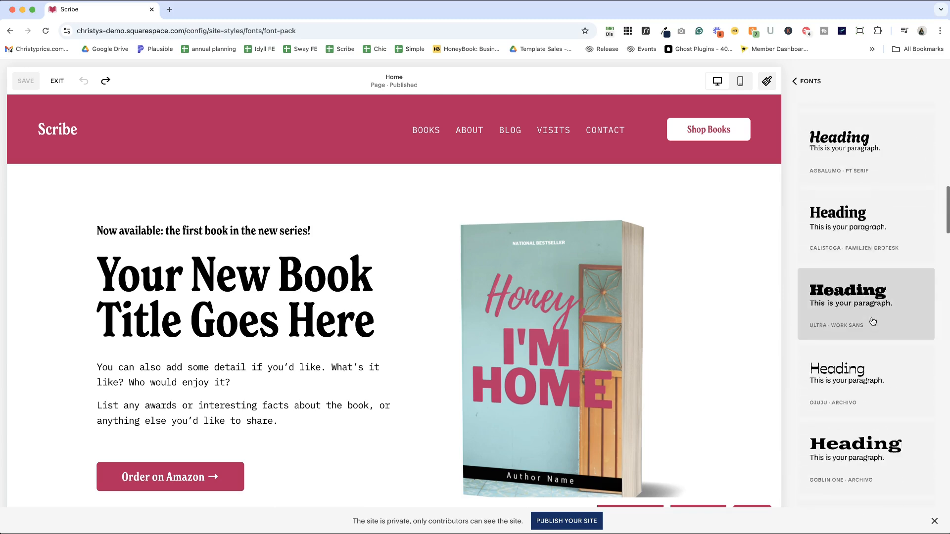
scroll(down, 3)
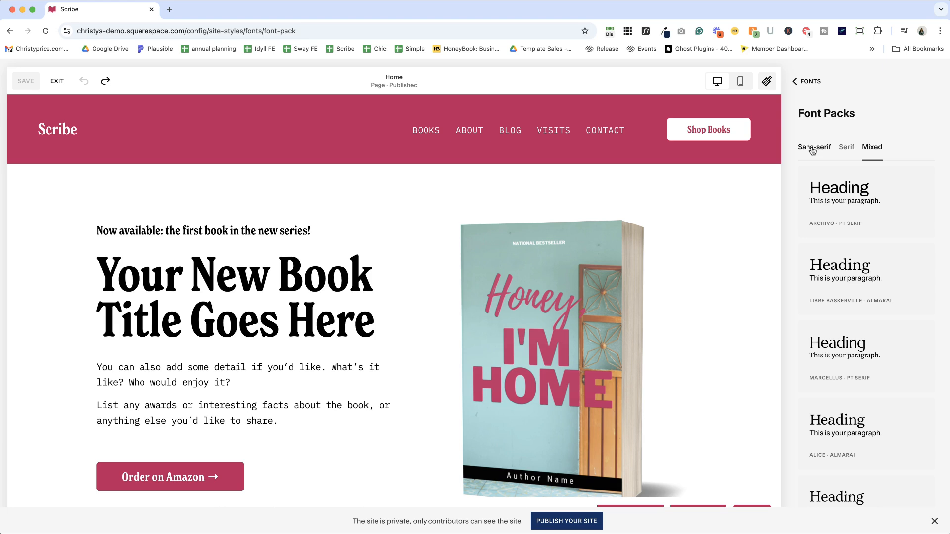
scroll(down, 3)
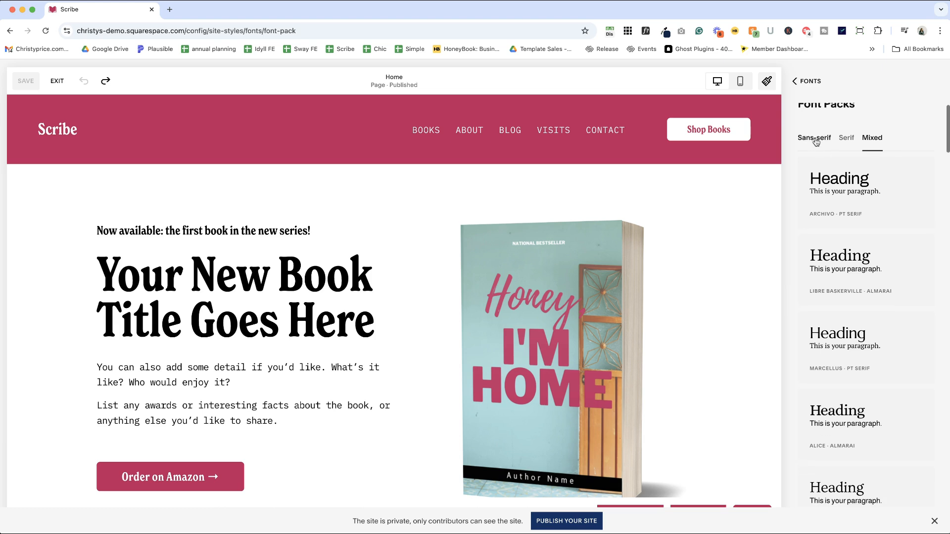
click(813, 139)
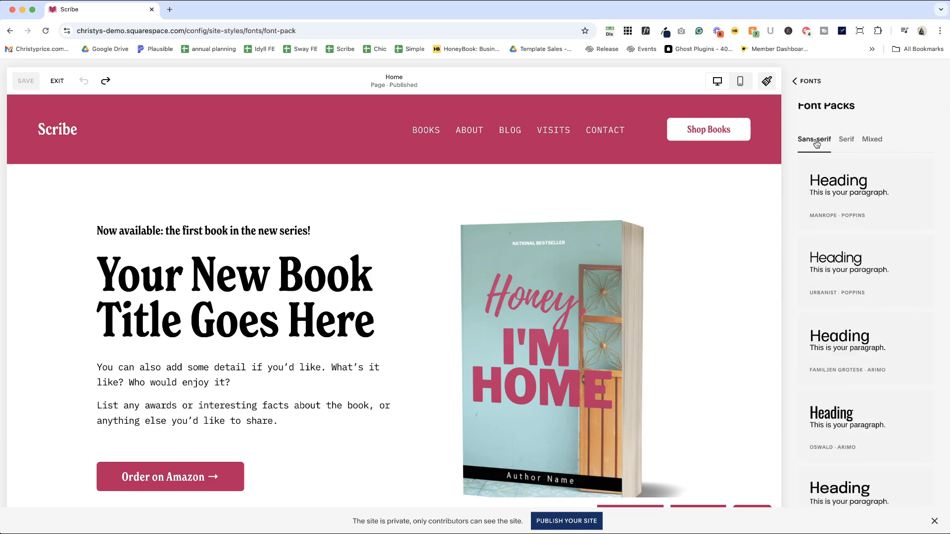
mouse_move(841, 310)
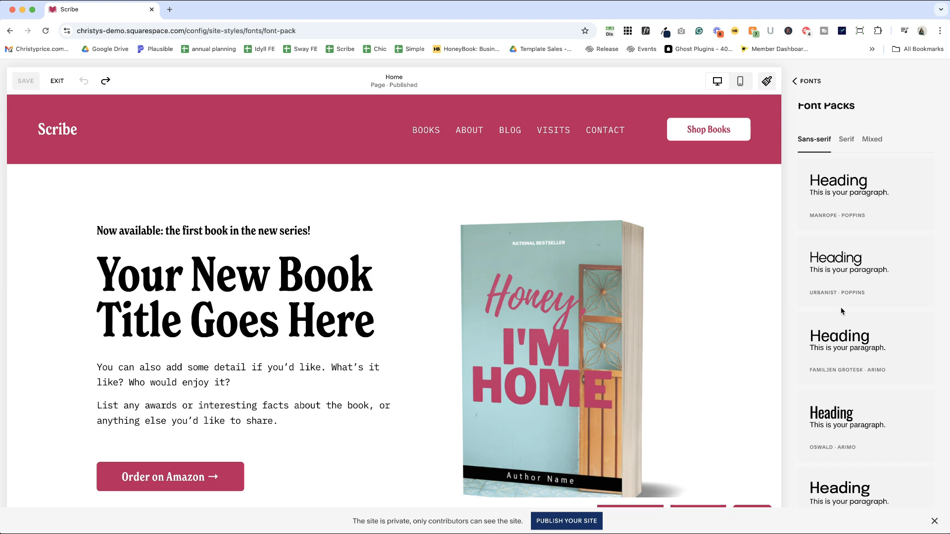
click(847, 137)
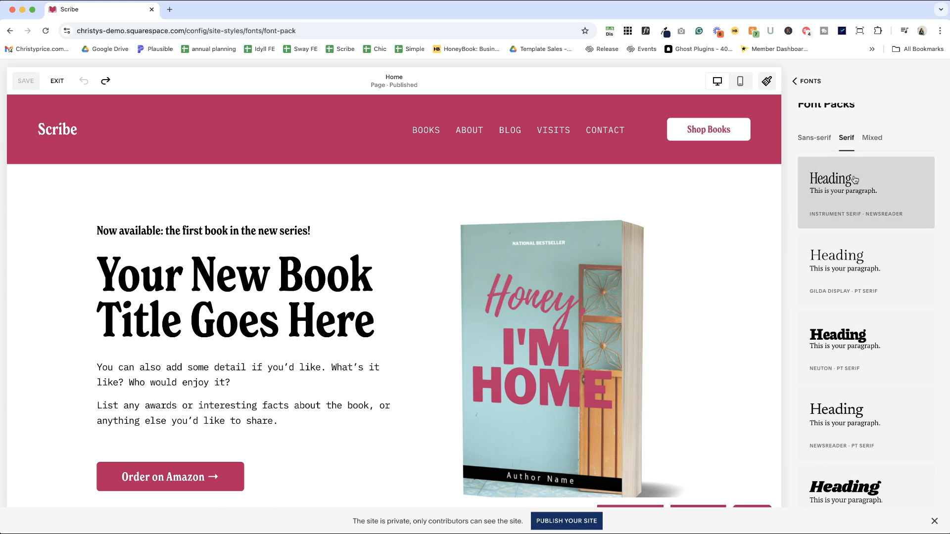
mouse_move(873, 140)
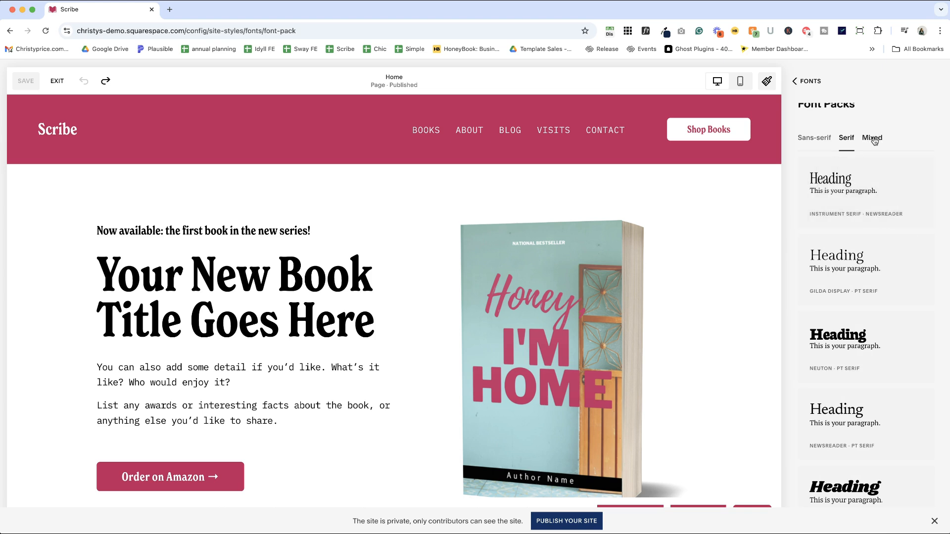
click(871, 138)
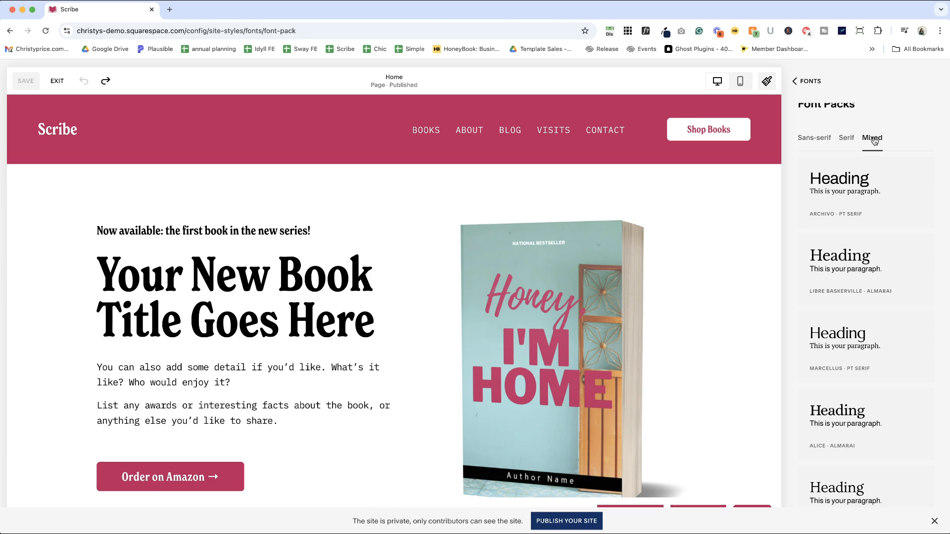
click(866, 270)
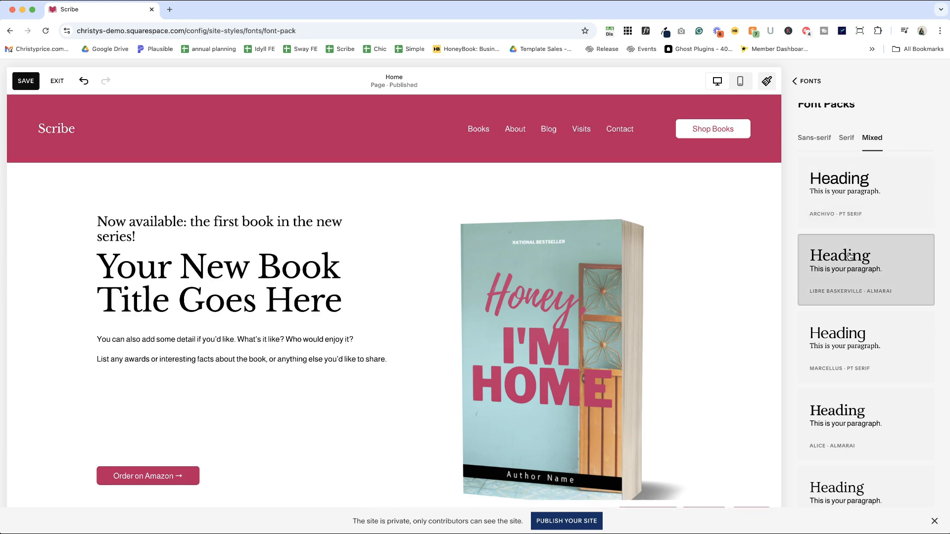
click(865, 192)
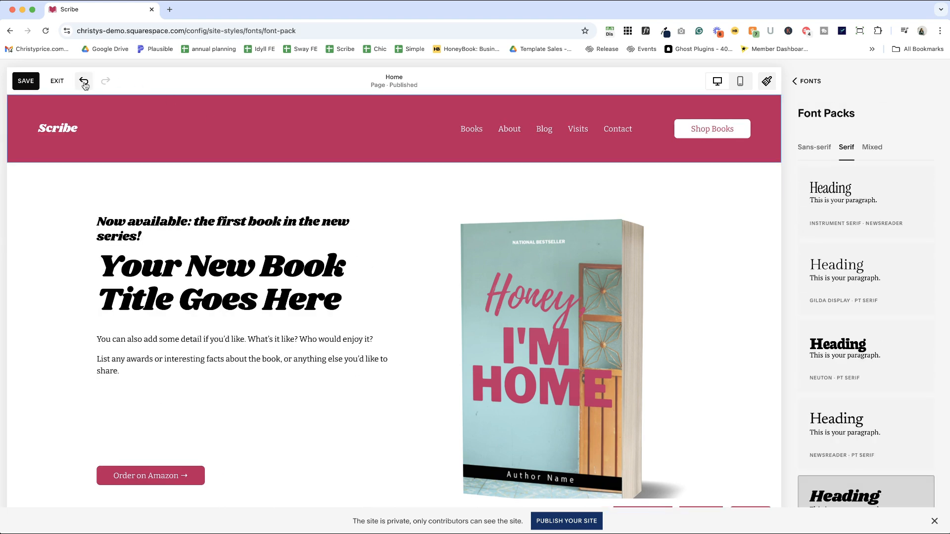
click(84, 81)
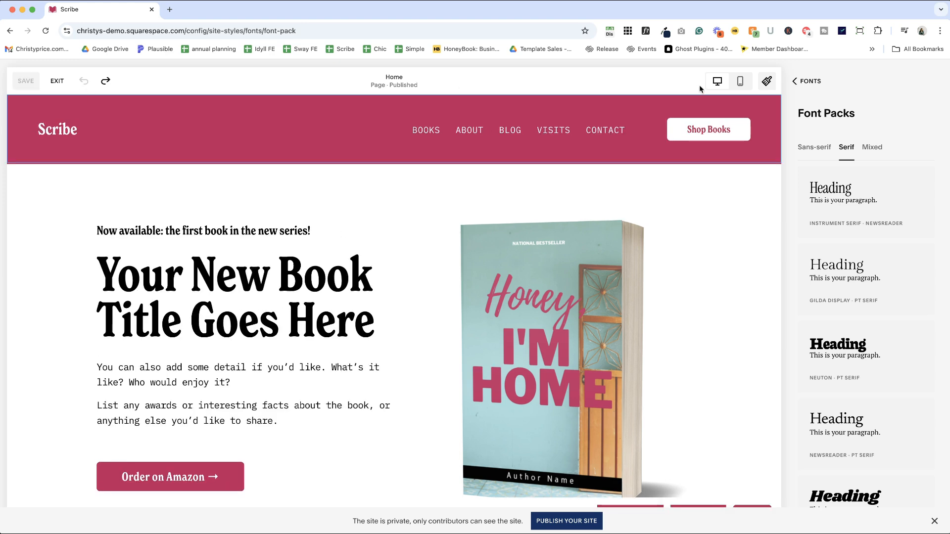
Return from the font pack list to the Fonts overview
click(807, 81)
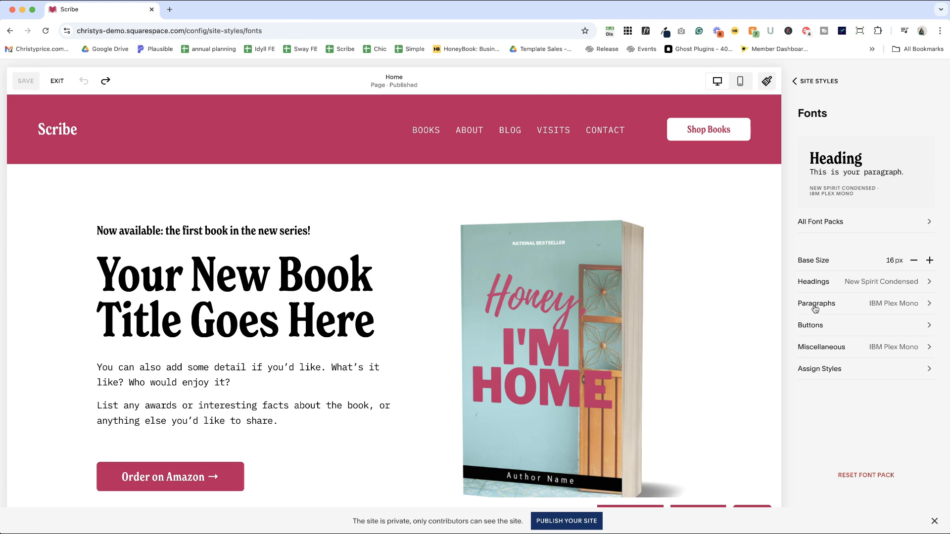
mouse_move(809, 329)
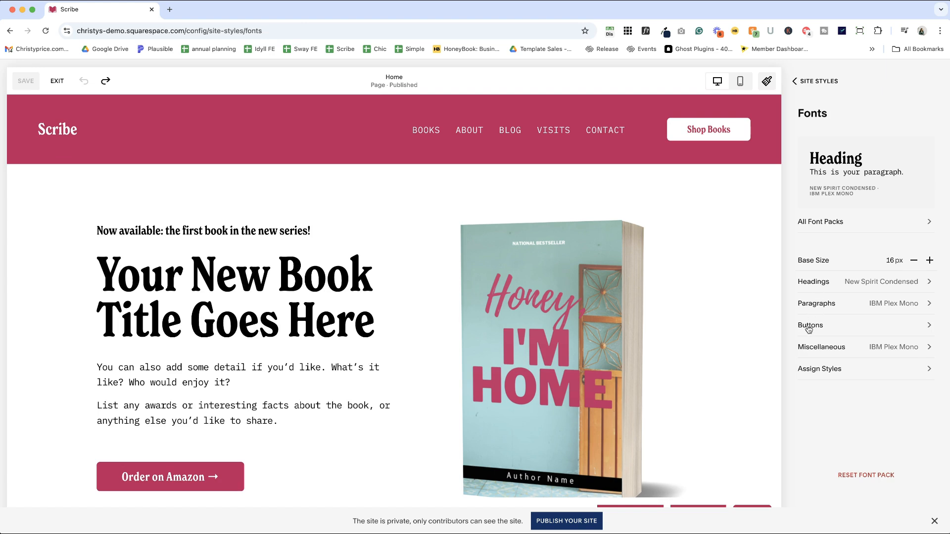
mouse_move(826, 378)
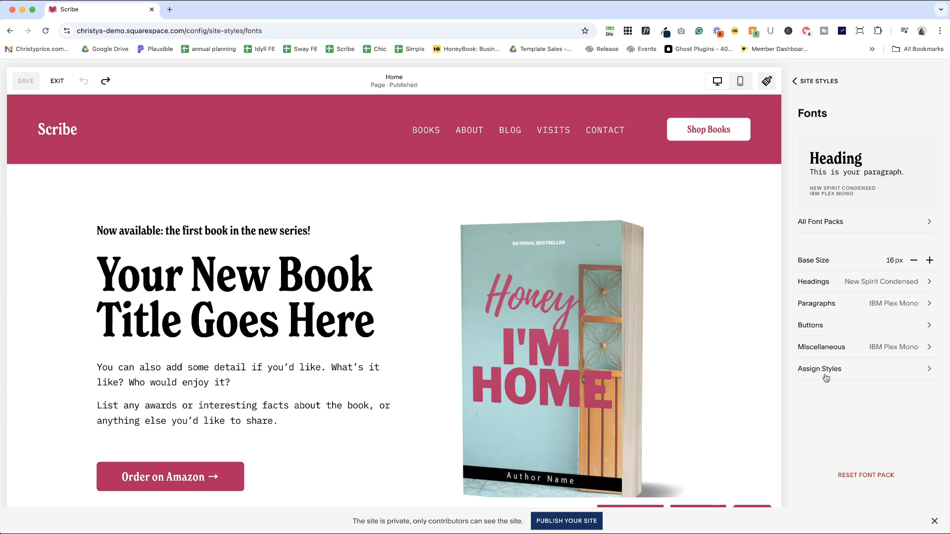
mouse_move(834, 374)
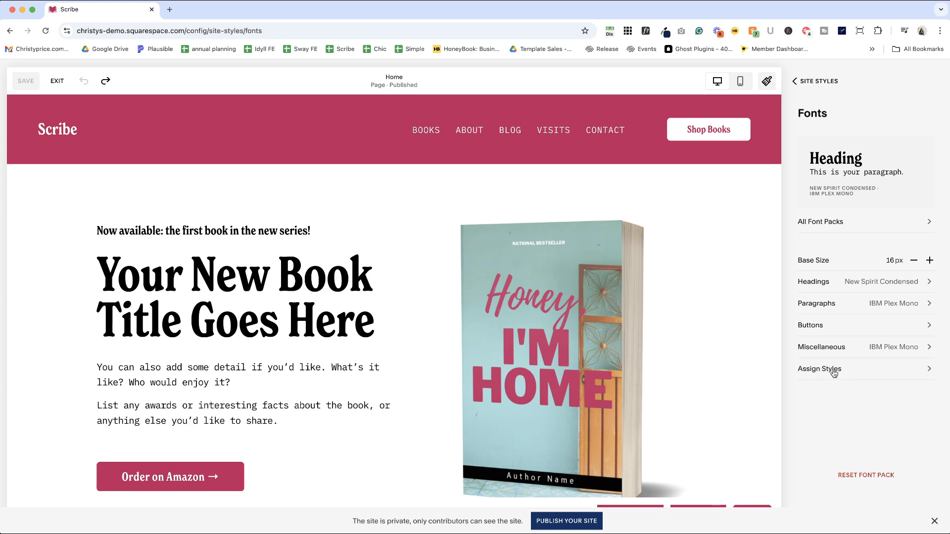
mouse_move(820, 367)
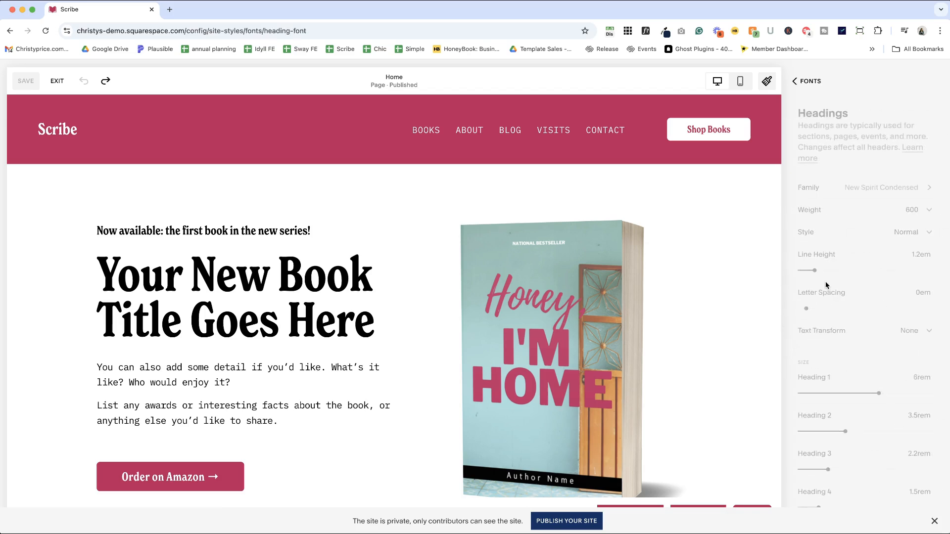
Change the heading font family from New Spirit Condensed to Josefin Sans
click(866, 188)
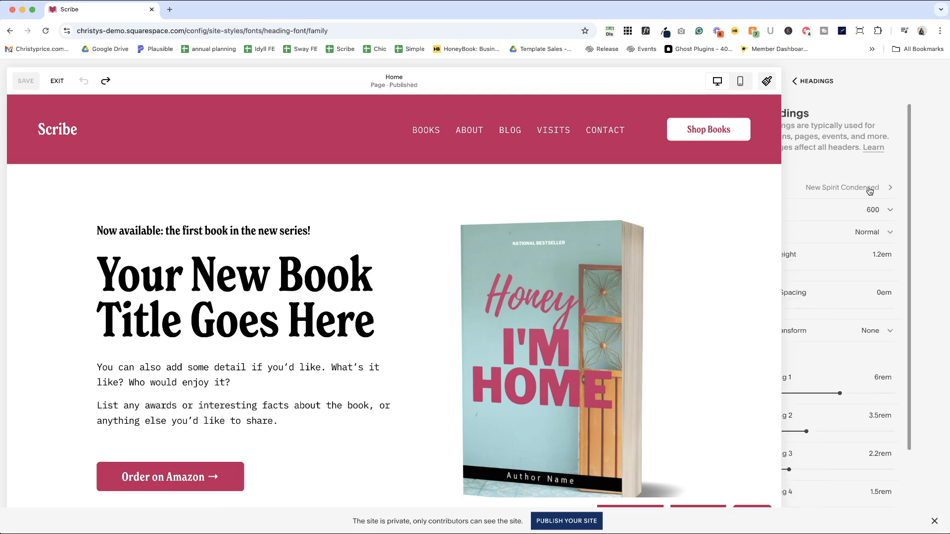
click(841, 187)
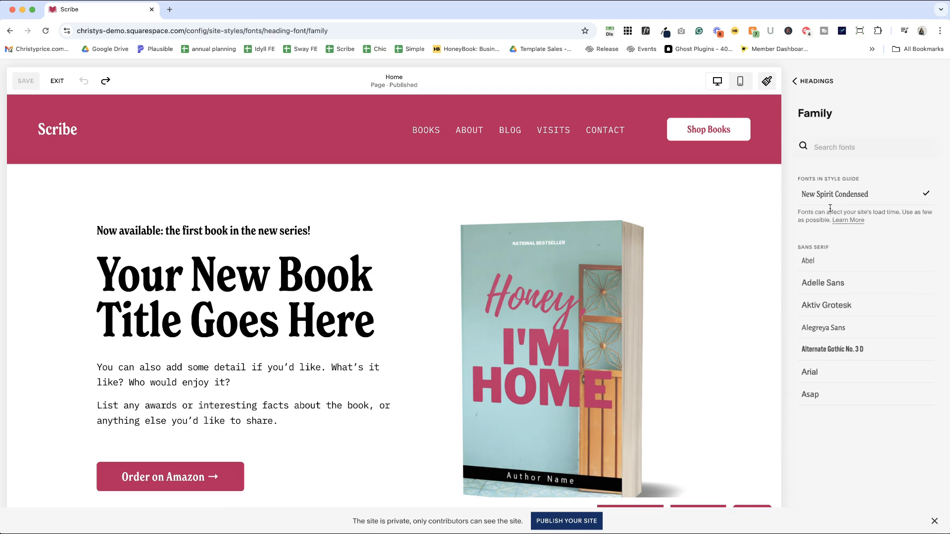
scroll(down, 3)
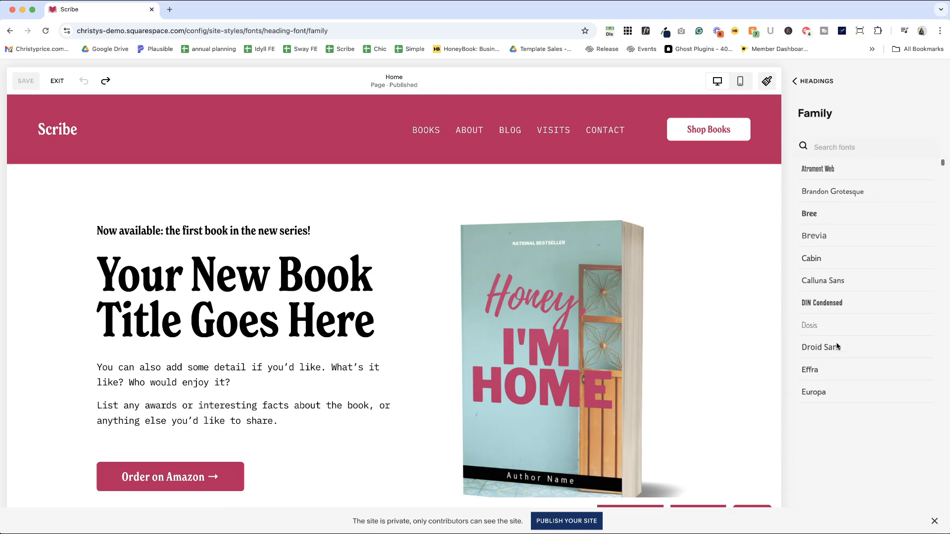
scroll(down, 3)
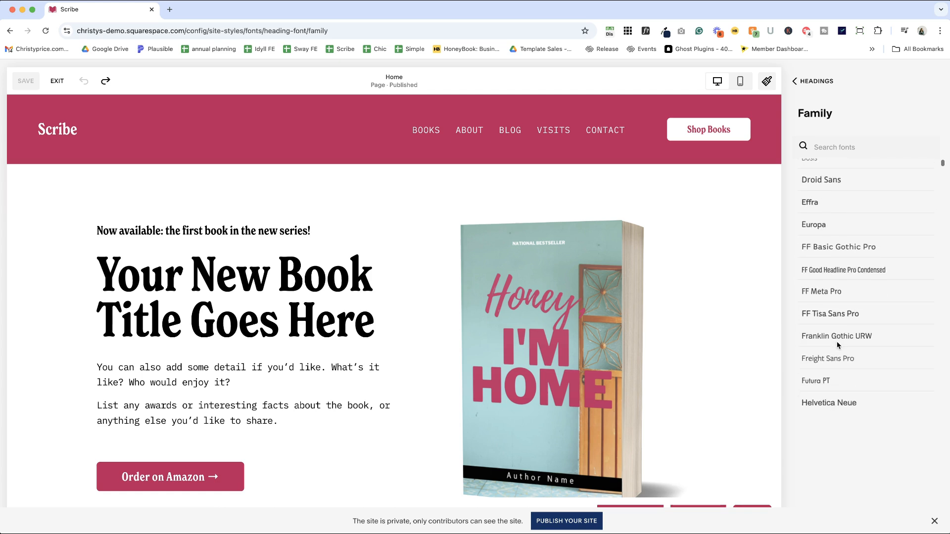
scroll(down, 3)
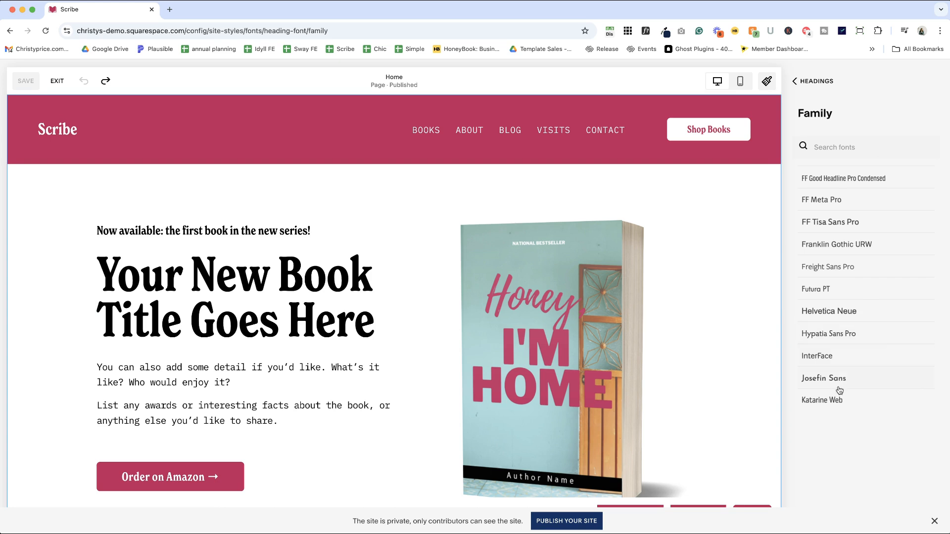
click(823, 378)
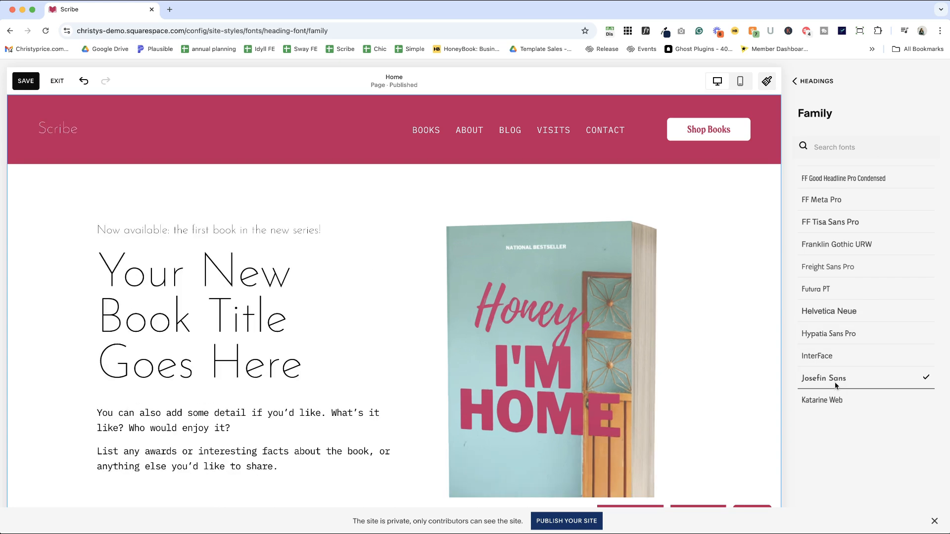
mouse_move(813, 203)
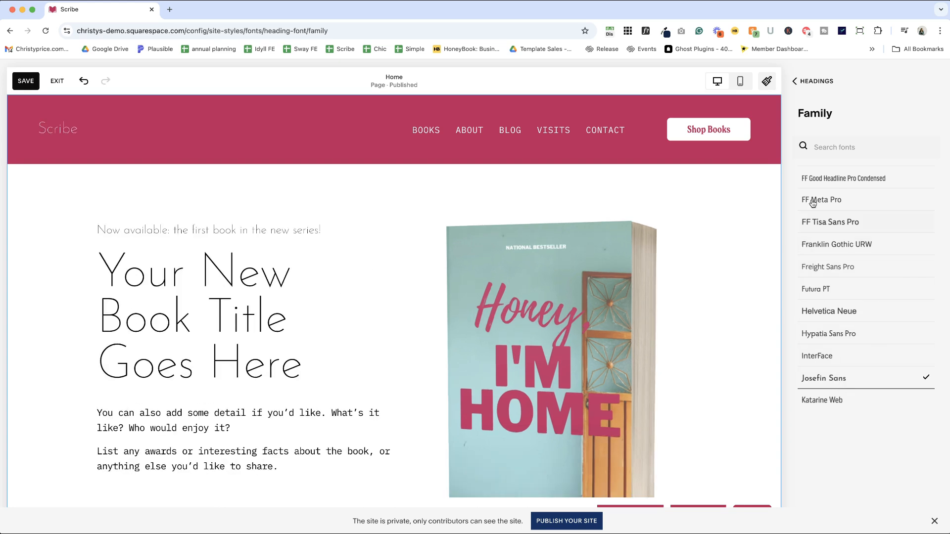
click(795, 80)
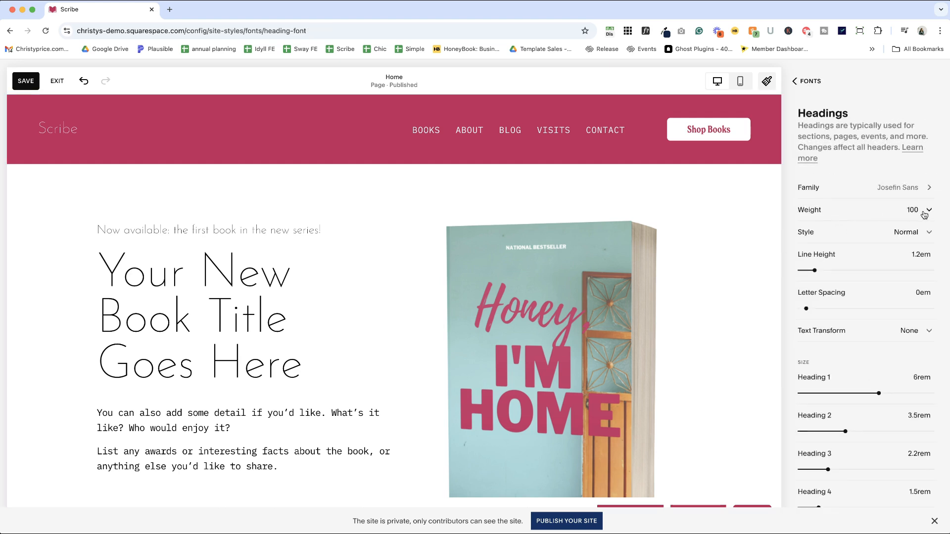
Set the heading font weight to 600
click(919, 210)
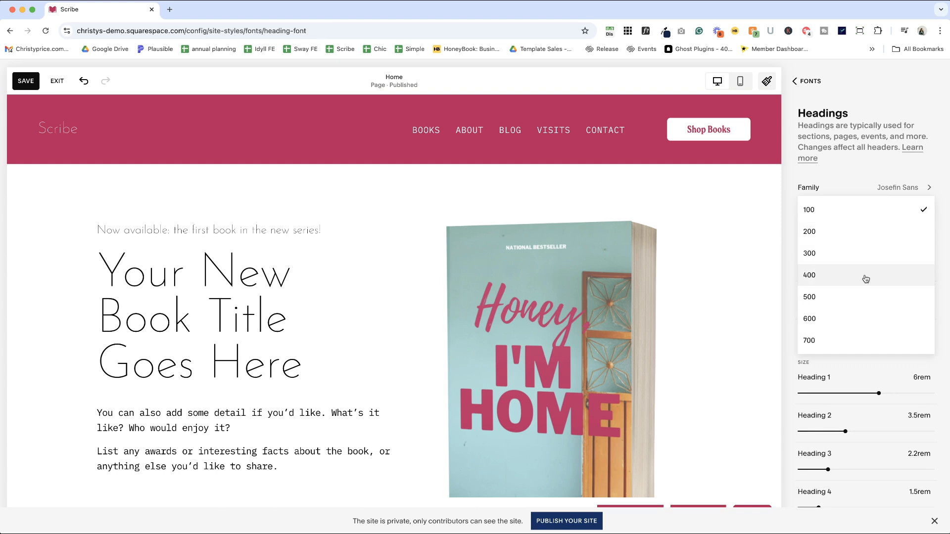
click(809, 275)
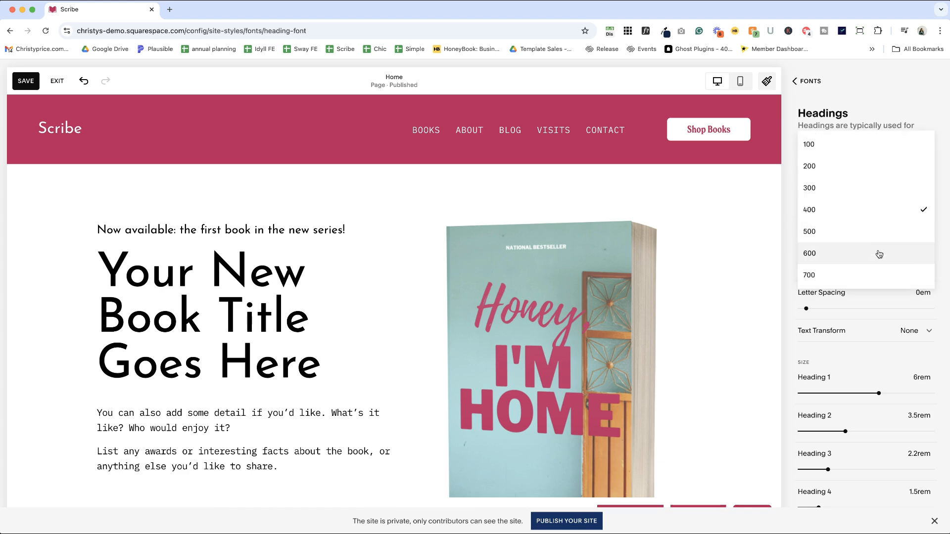
click(809, 254)
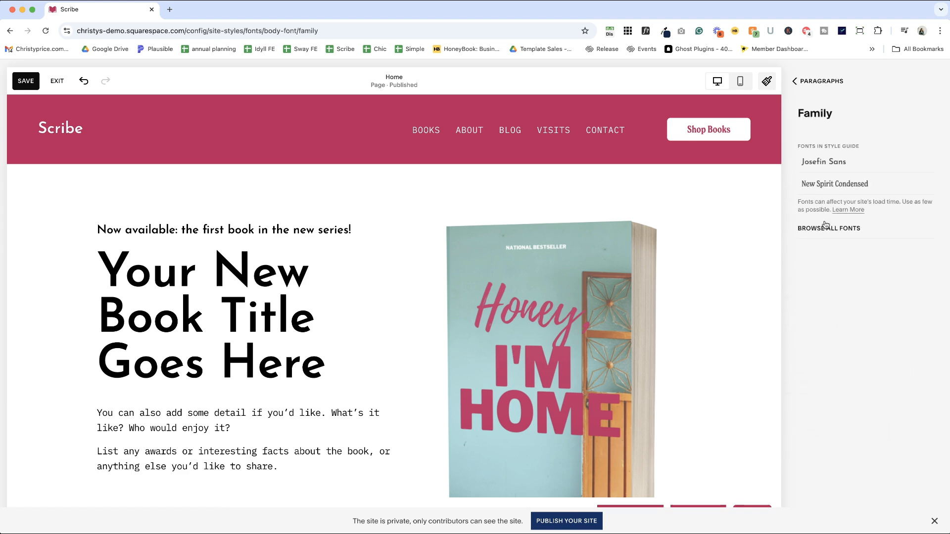
Pick Calluna from all fonts for paragraphs and return to the Fonts overview
click(828, 228)
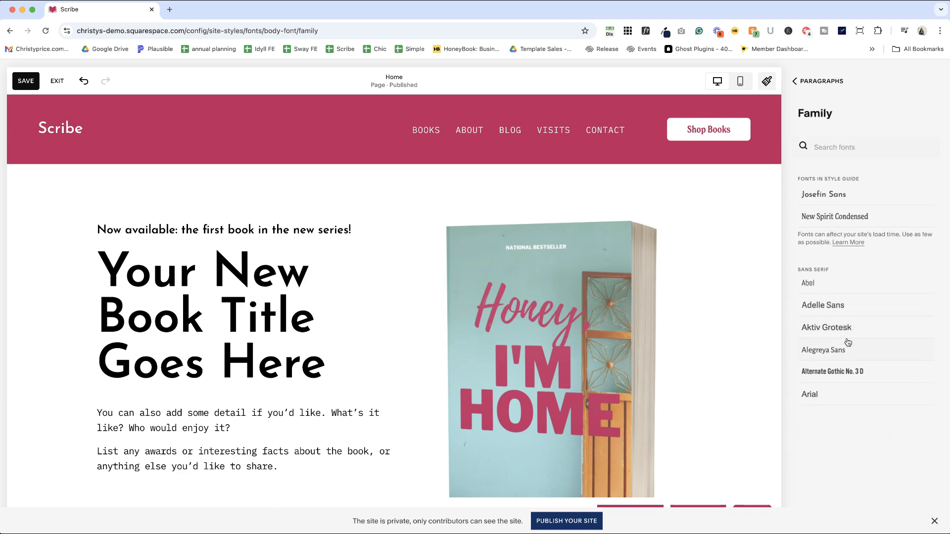
scroll(down, 3)
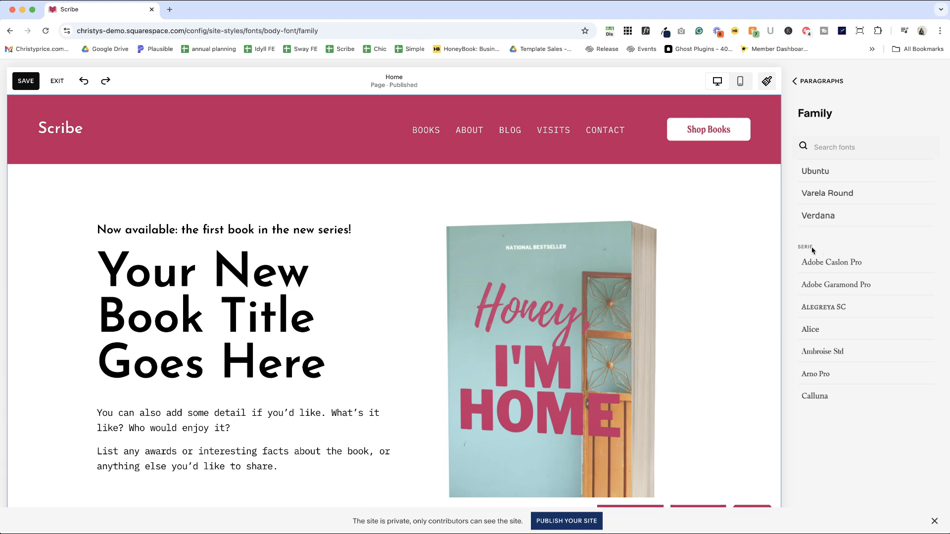
click(836, 265)
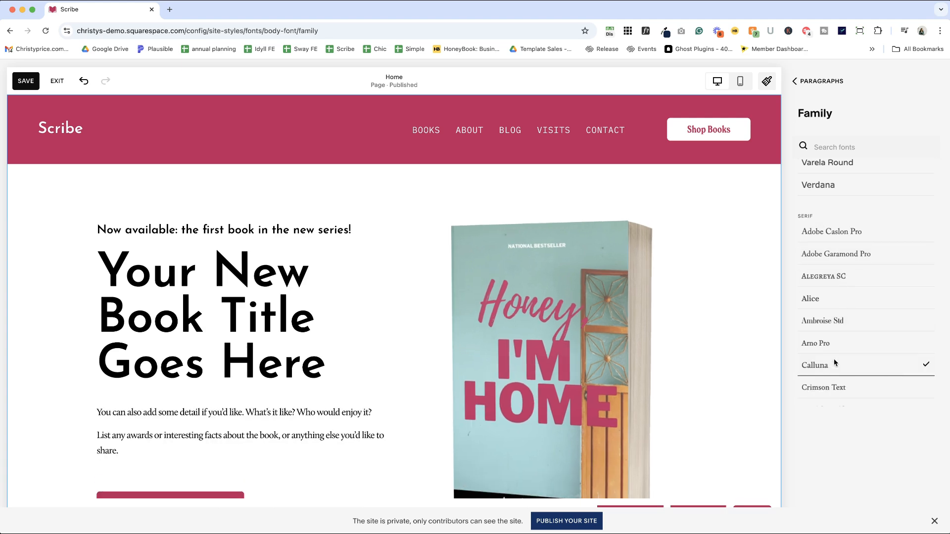
scroll(down, 3)
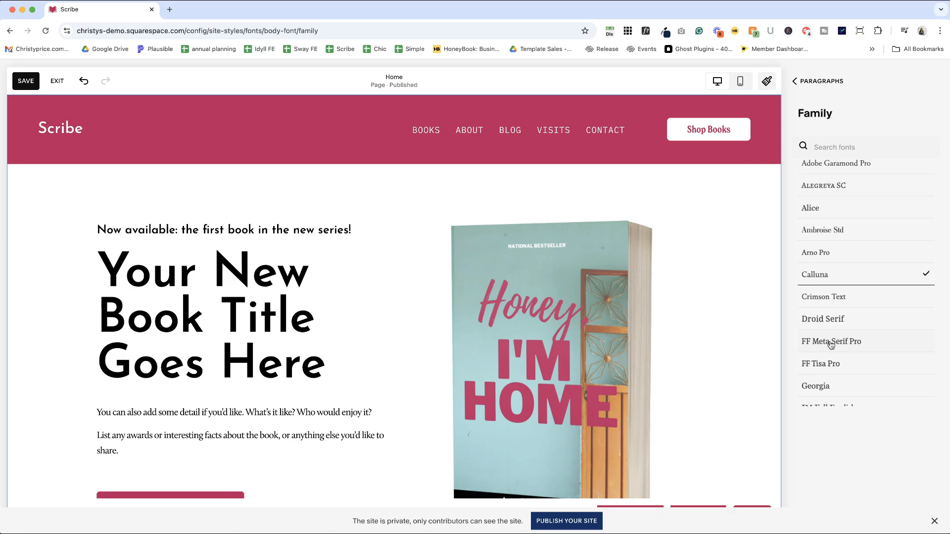
scroll(down, 3)
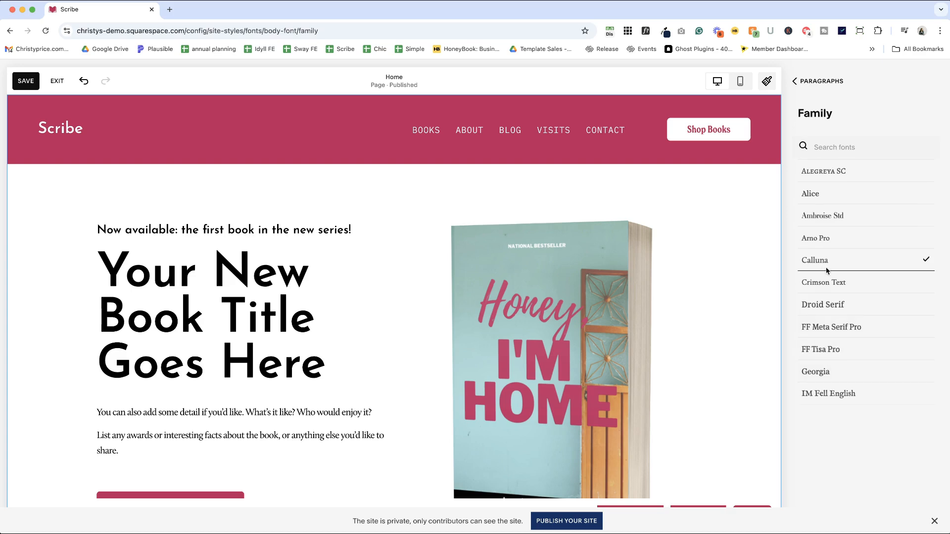
click(793, 81)
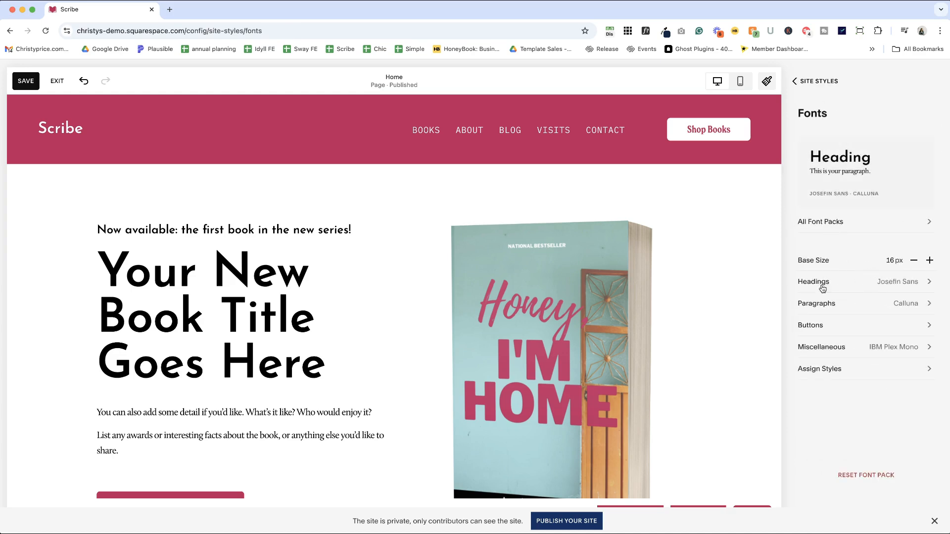
mouse_move(839, 311)
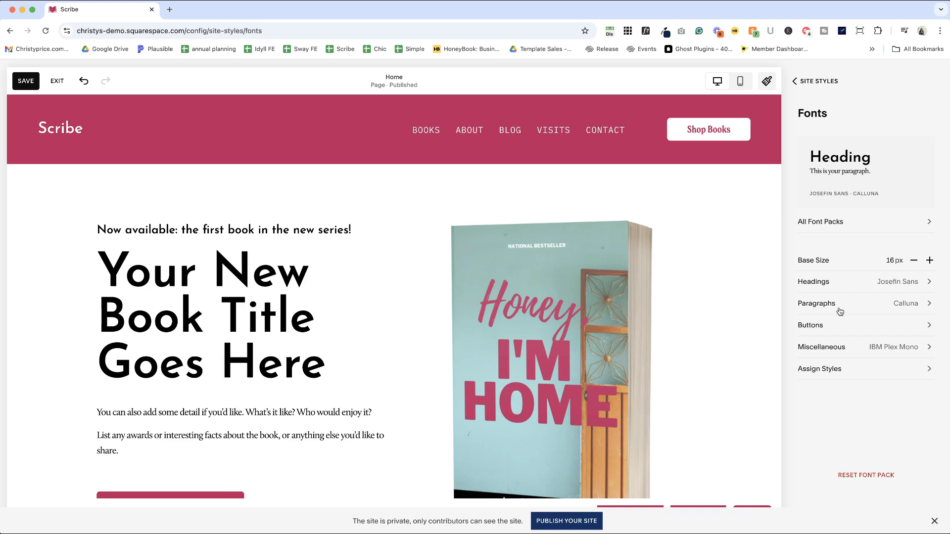
mouse_move(892, 286)
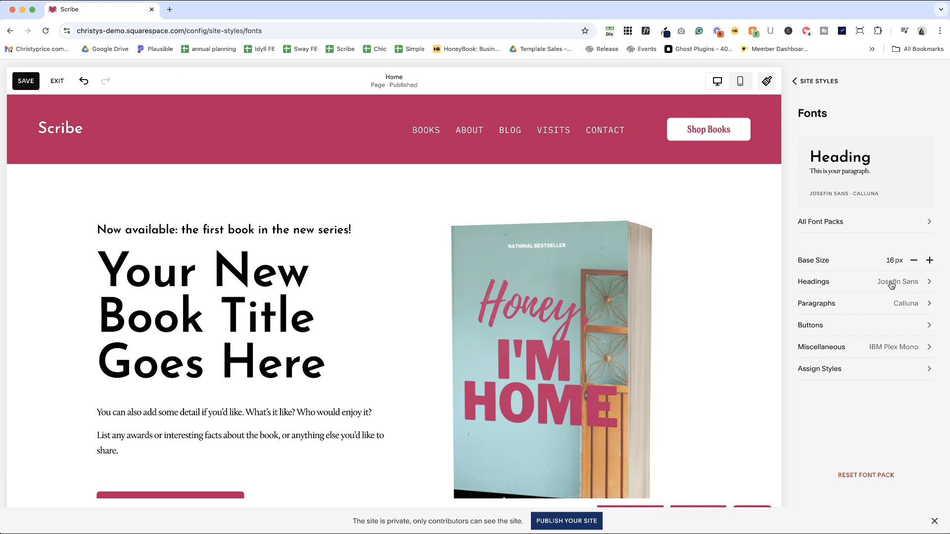
Shrink the Heading 1 size slider down from 6rem
click(865, 282)
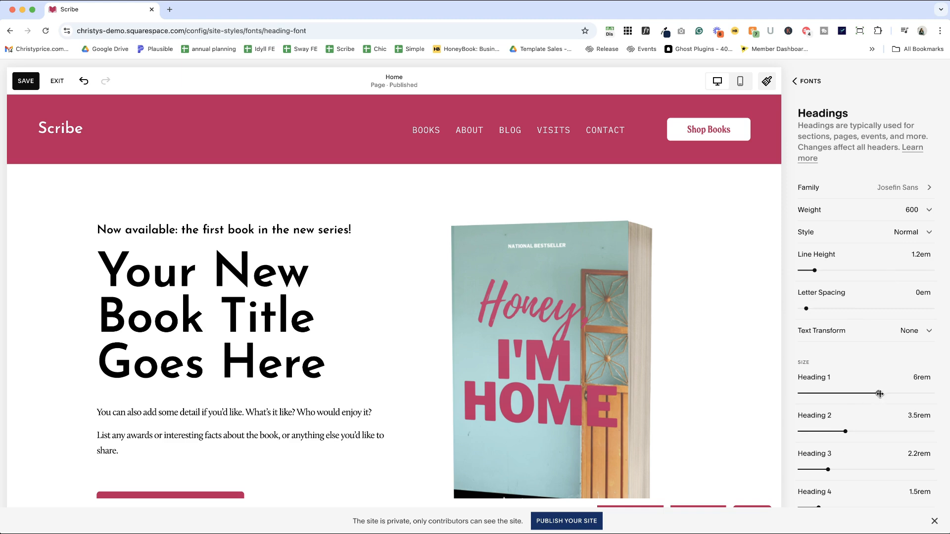
drag(879, 393, 867, 393)
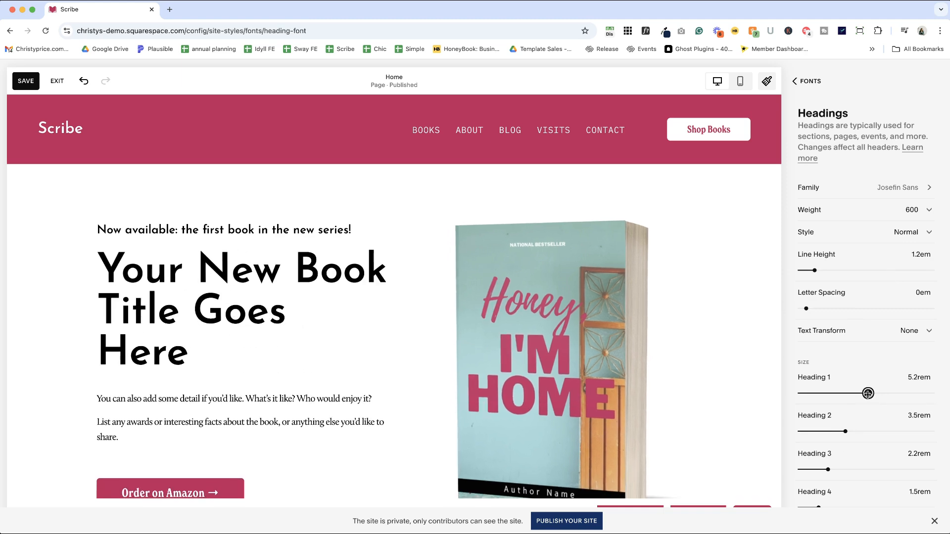
drag(868, 393, 872, 393)
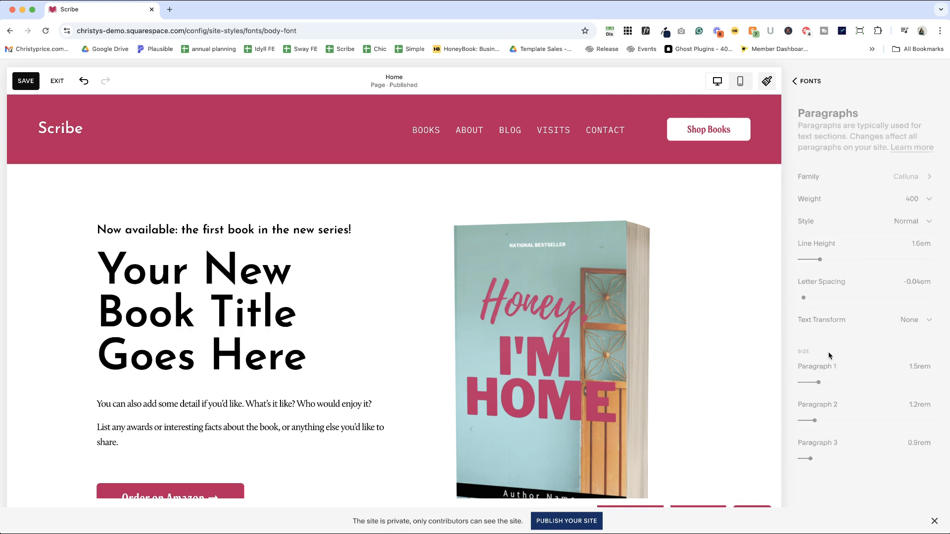
Set the Paragraph 2 size to 1.3rem
scroll(down, 3)
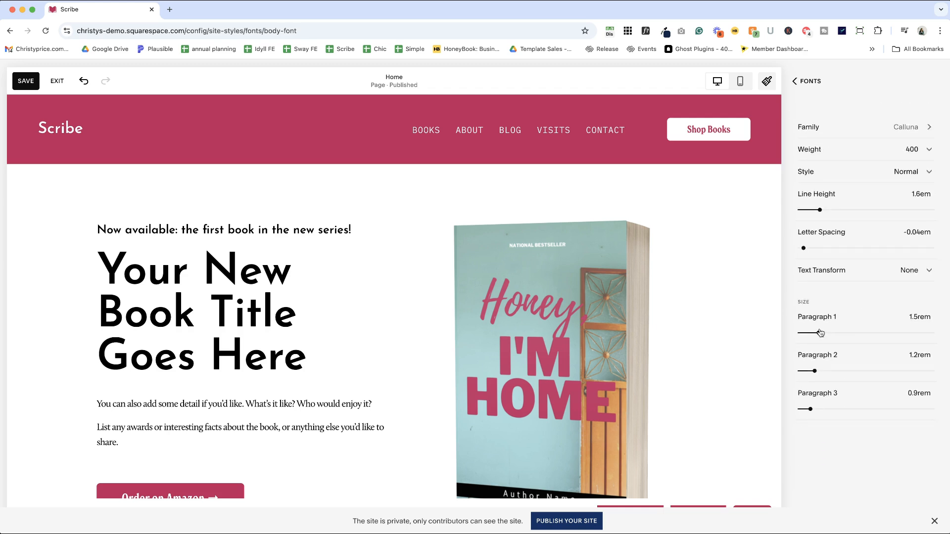
drag(808, 370, 816, 370)
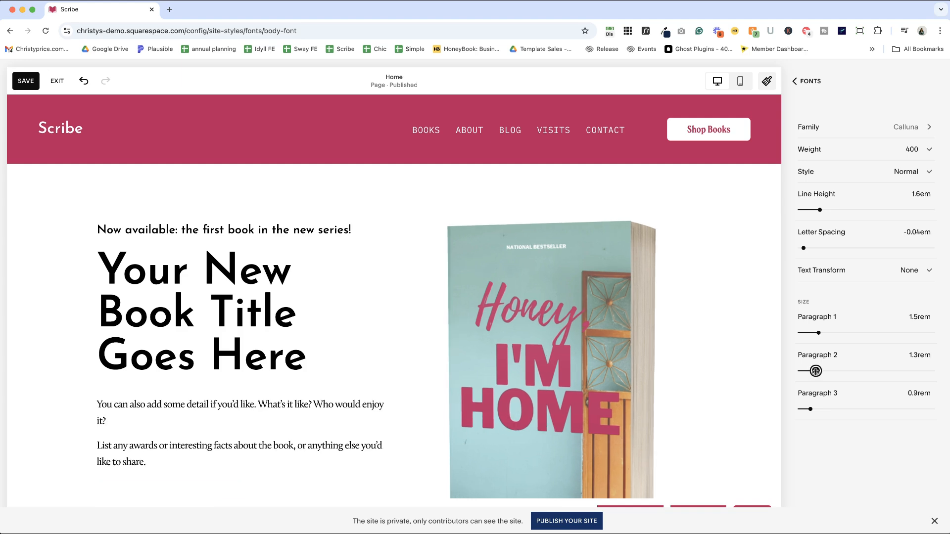
drag(815, 371, 809, 370)
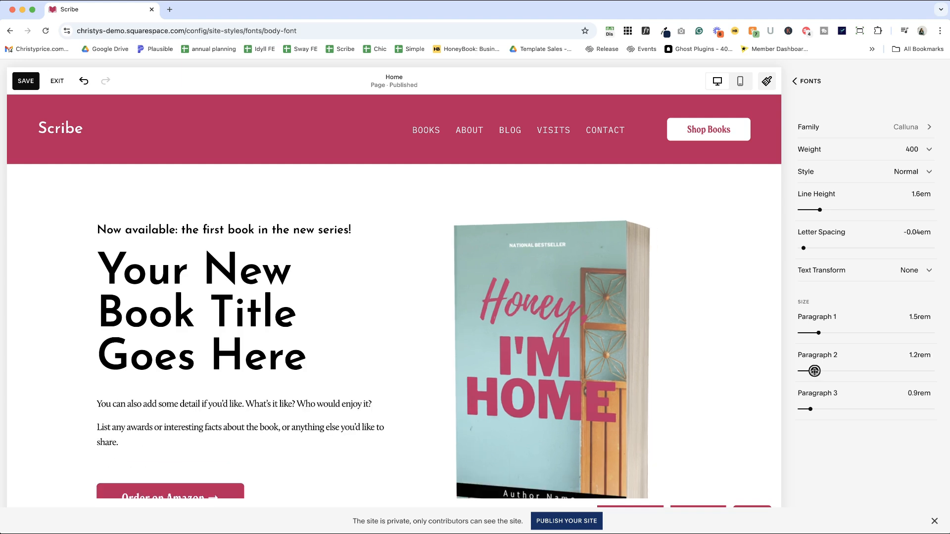
drag(809, 371, 816, 365)
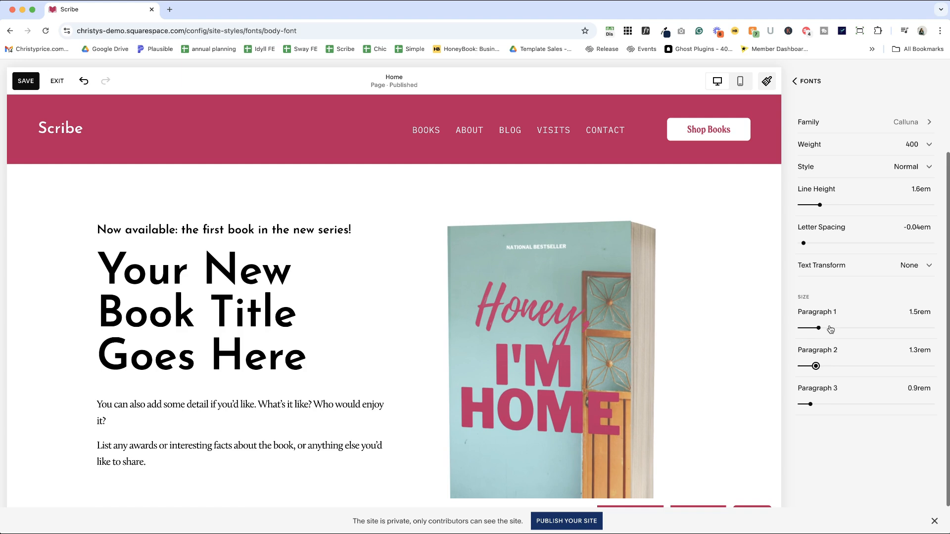
mouse_move(819, 405)
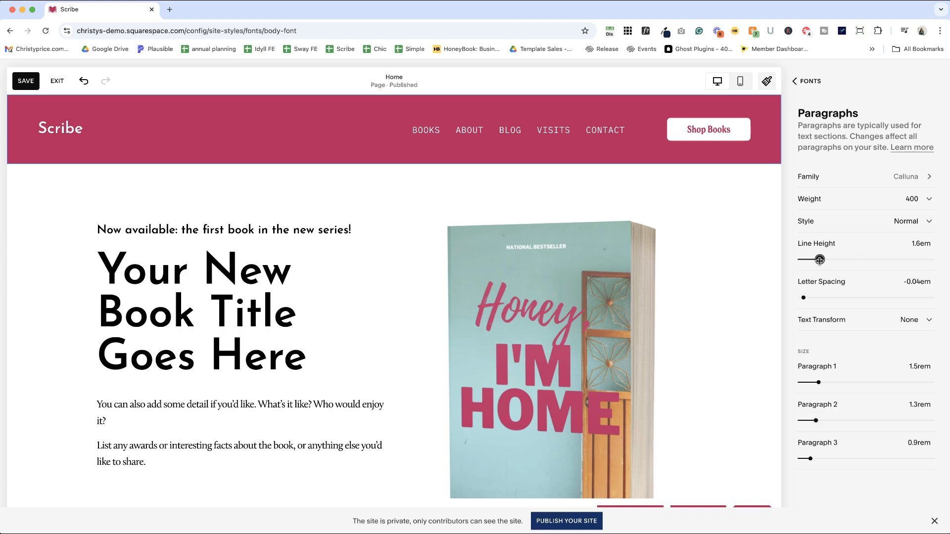
Set paragraph line height to 1.5em and letter spacing to about -0.01em
drag(820, 259, 812, 259)
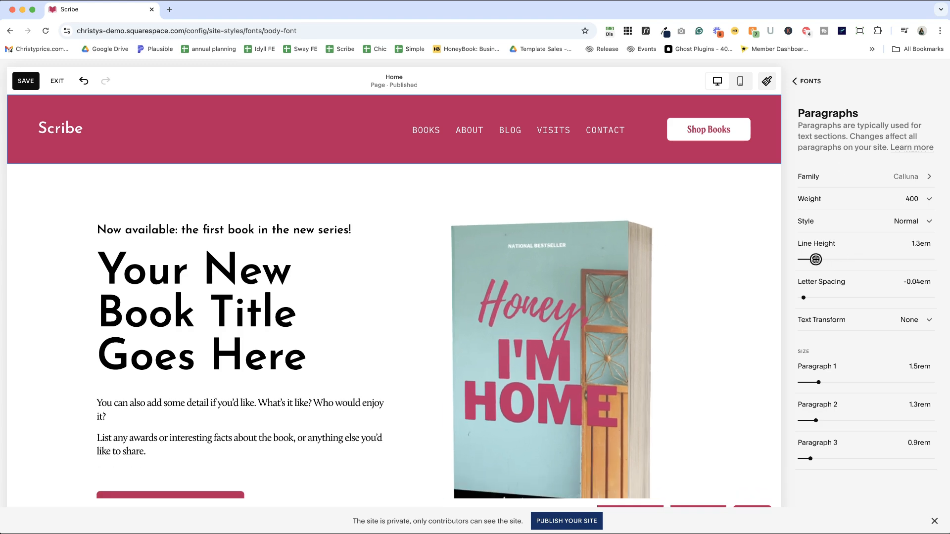
drag(811, 259, 823, 259)
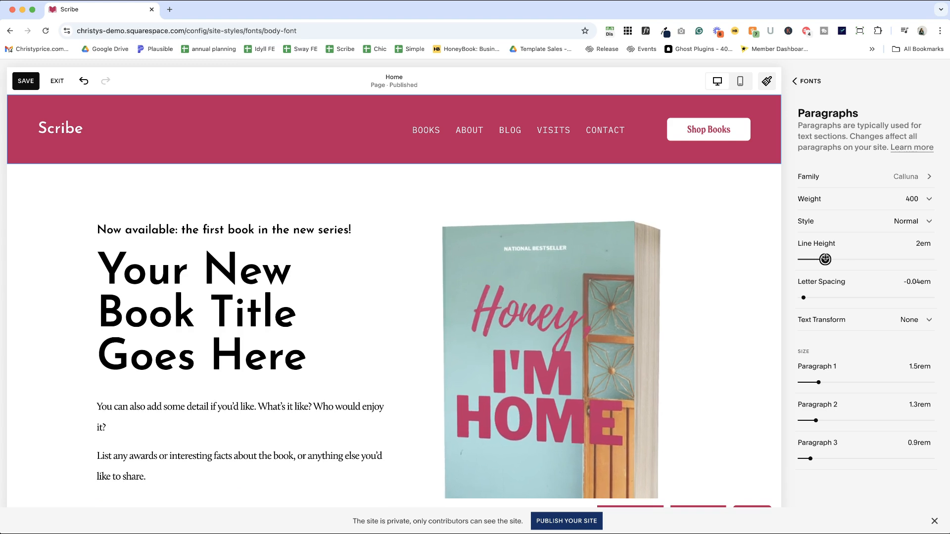
drag(829, 260, 820, 260)
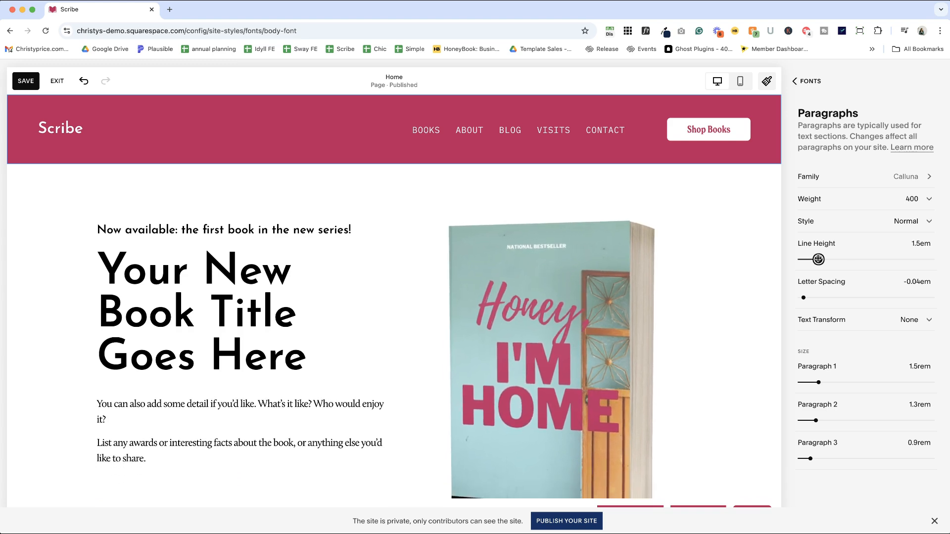
drag(803, 297, 807, 297)
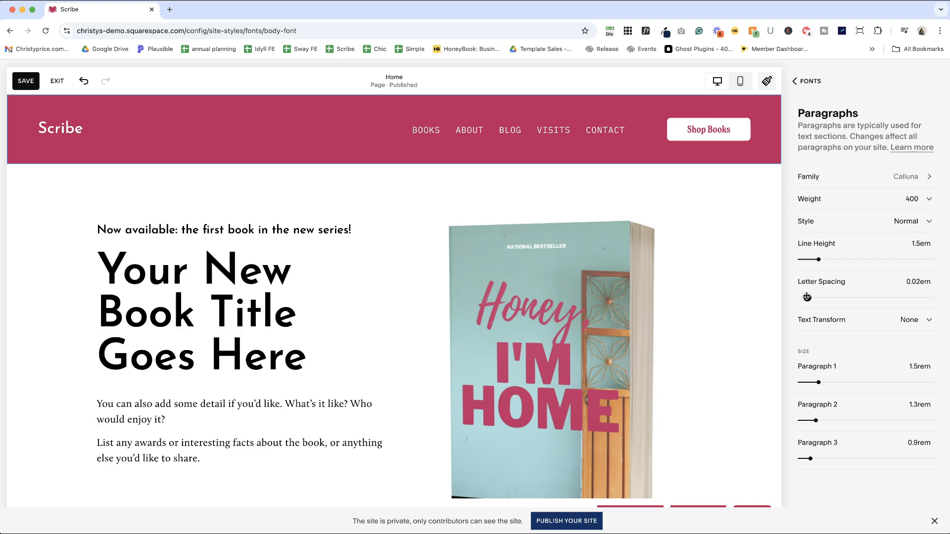
drag(807, 297, 804, 297)
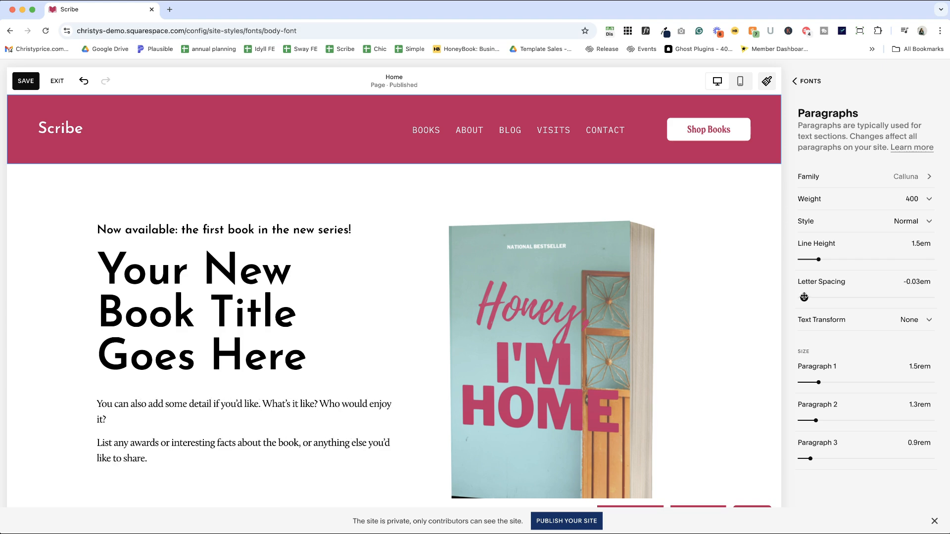
drag(804, 297, 812, 297)
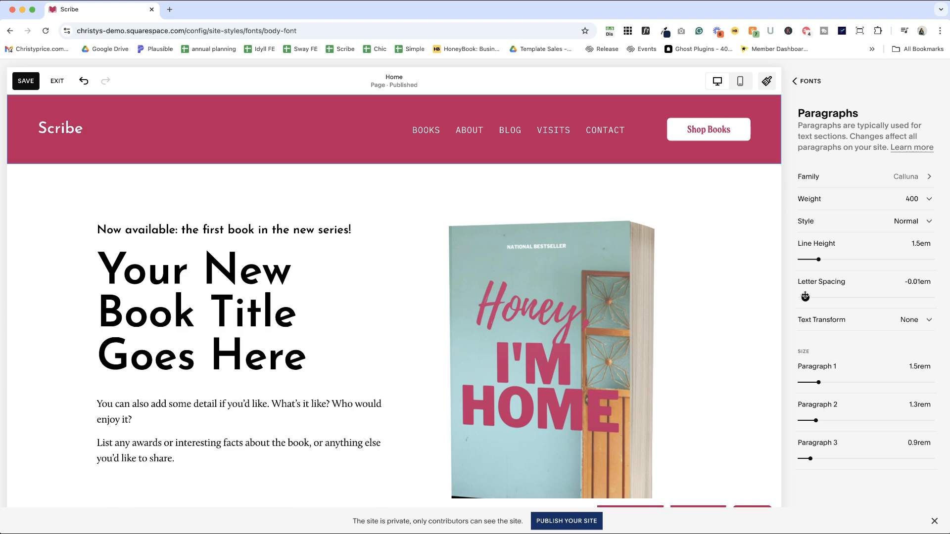
Try uppercase, capitalize and lowercase on paragraphs, keep None, and return to Fonts
click(909, 319)
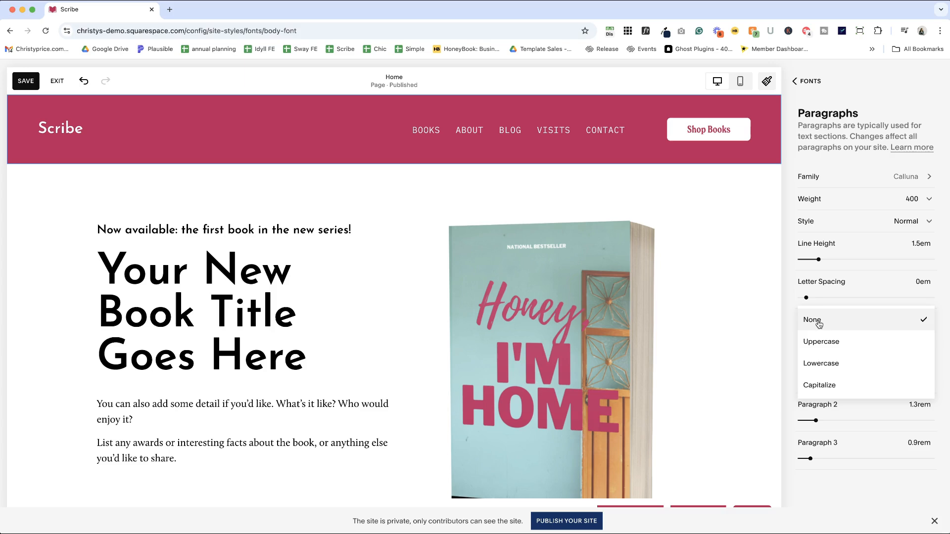
mouse_move(822, 341)
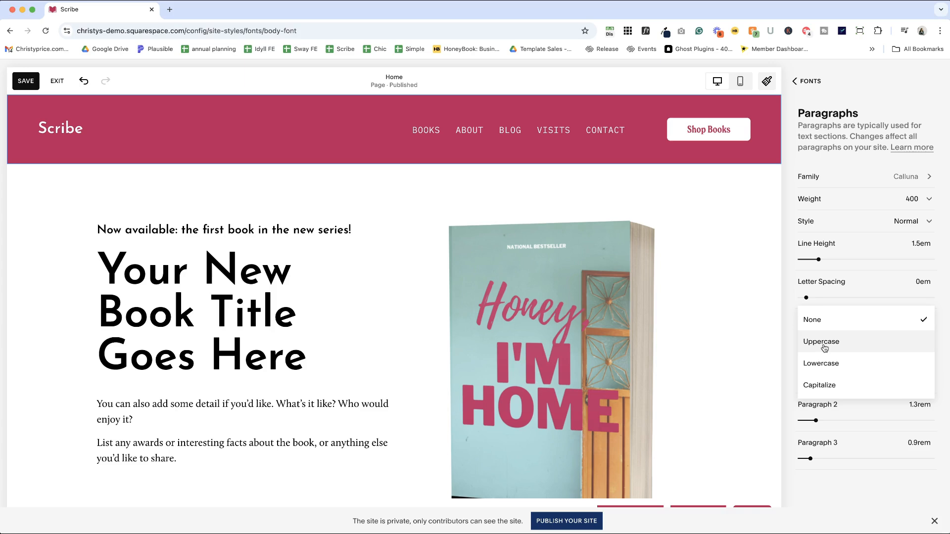
mouse_move(824, 348)
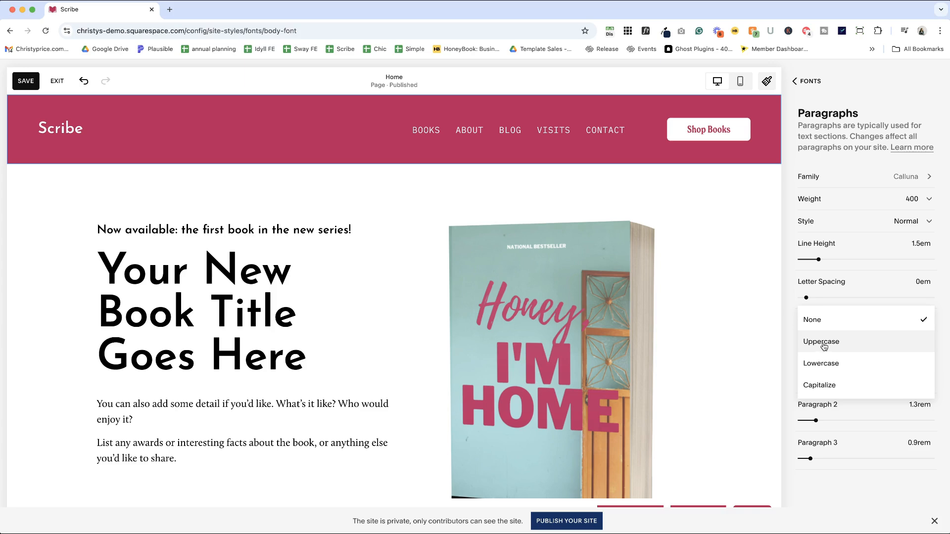
click(821, 341)
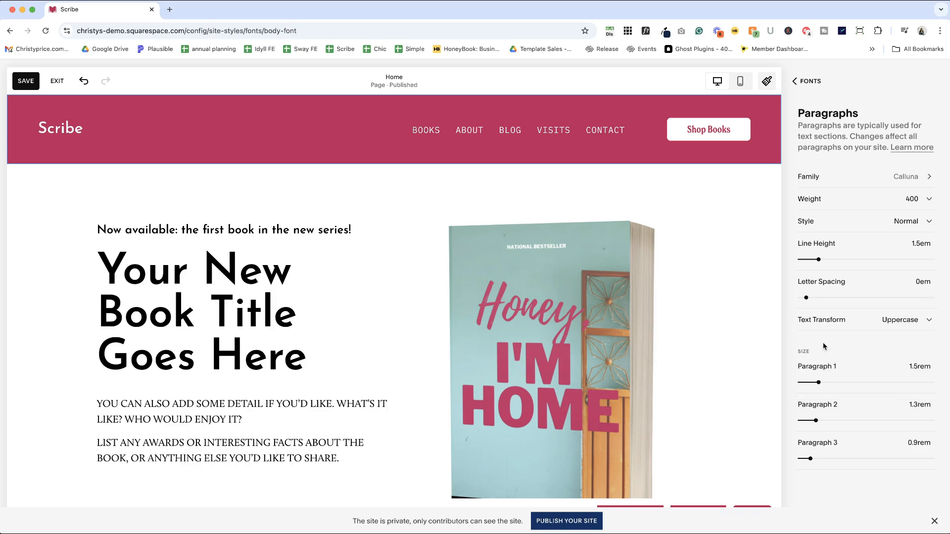
click(902, 321)
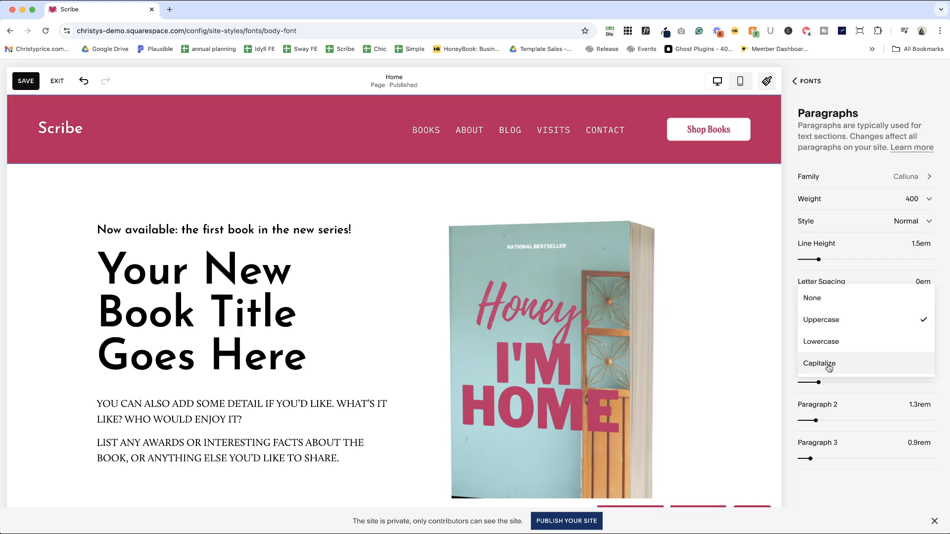
click(820, 363)
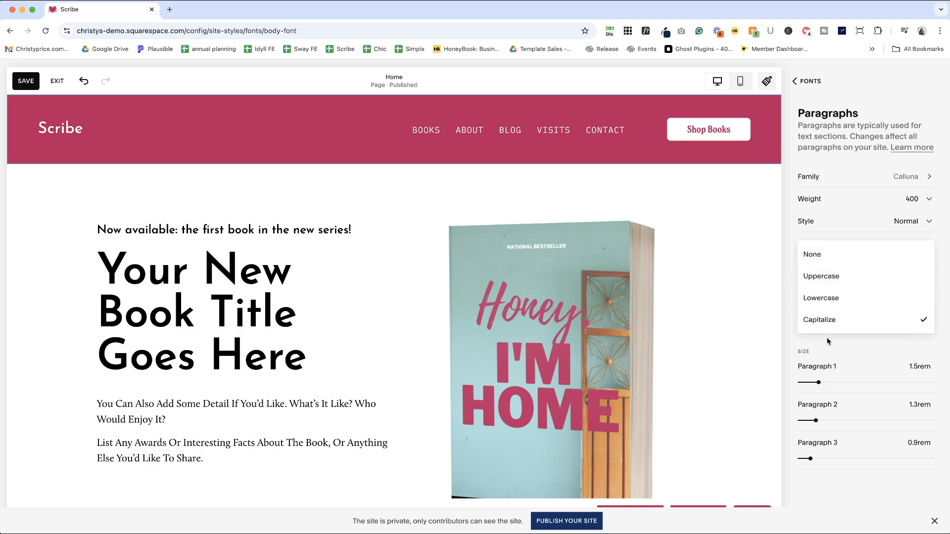
click(822, 297)
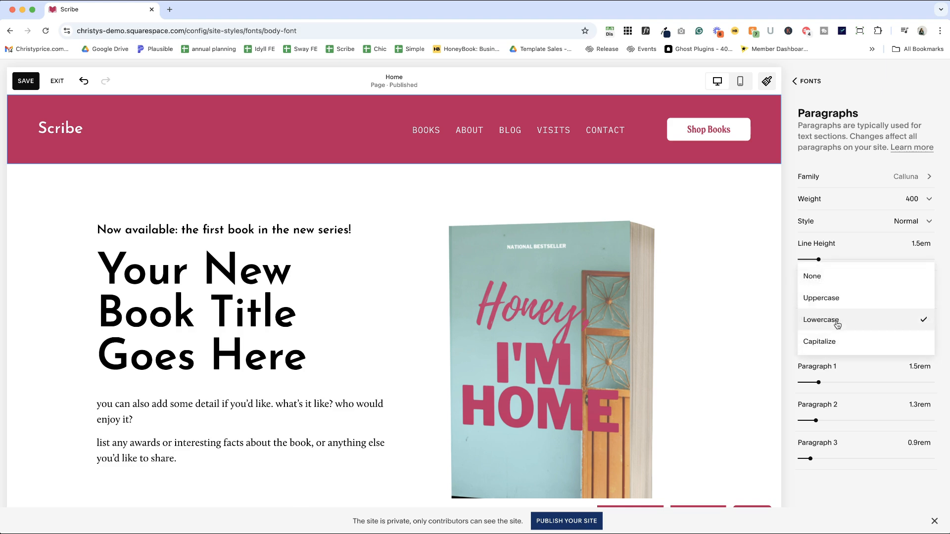
click(812, 275)
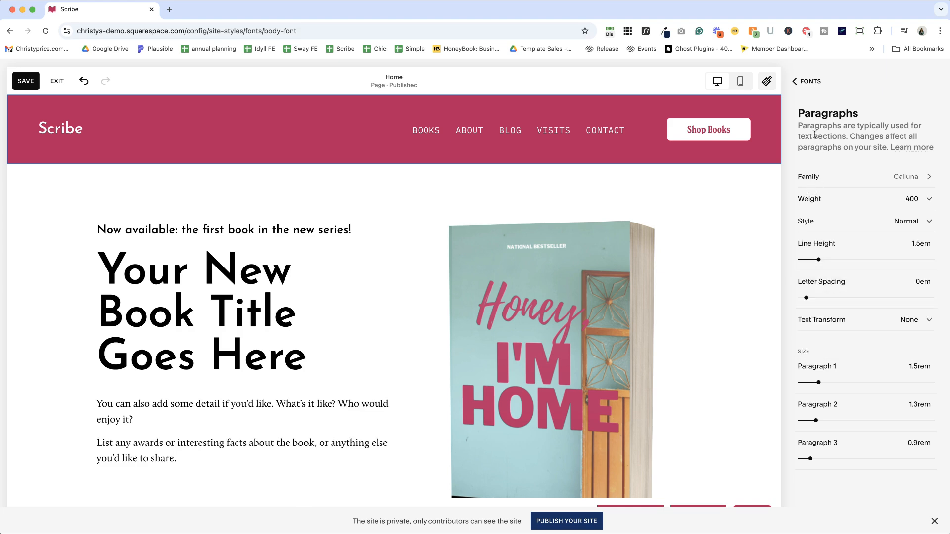
click(793, 80)
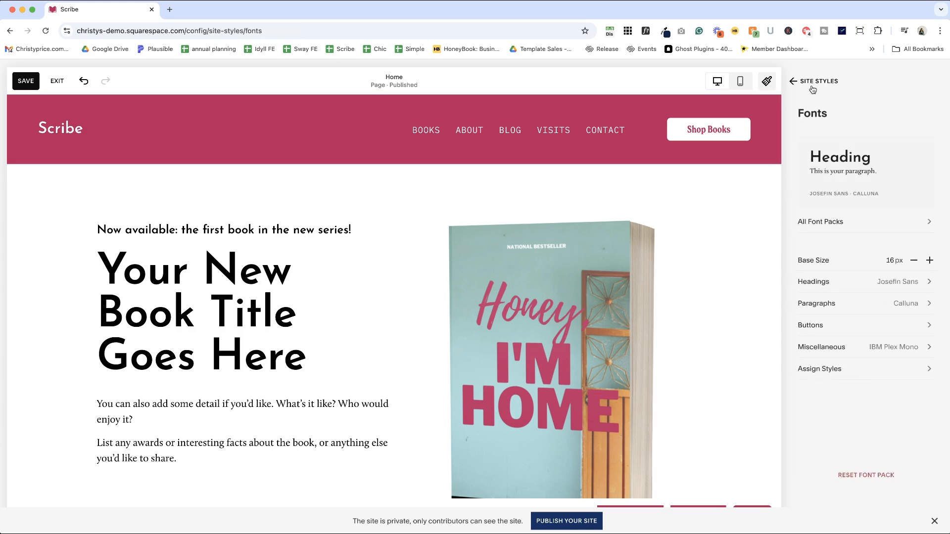
Set the primary and secondary button fonts to Calluna
click(810, 326)
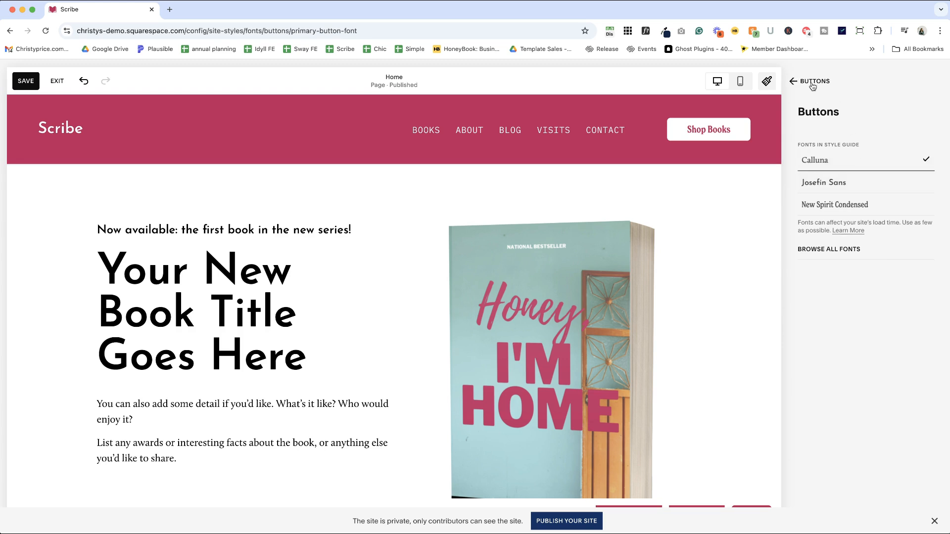
click(793, 81)
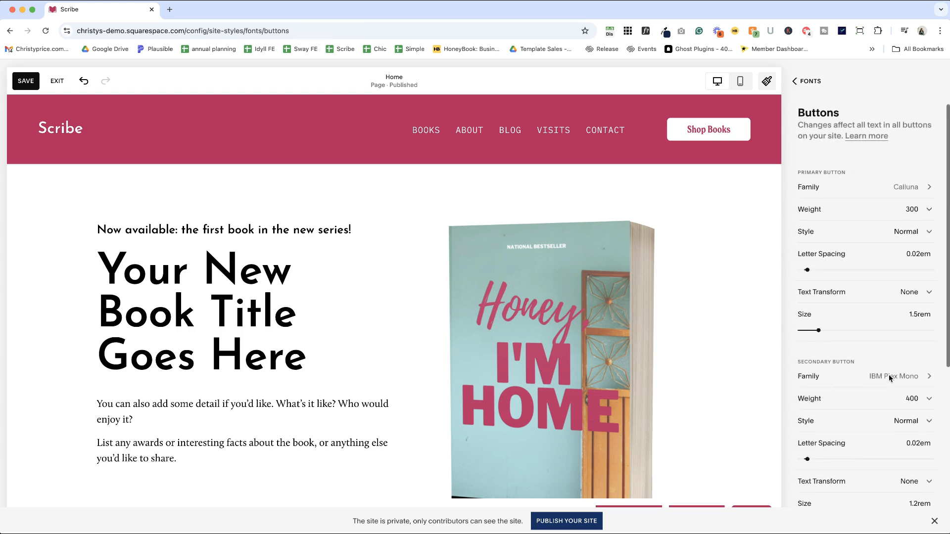
click(917, 209)
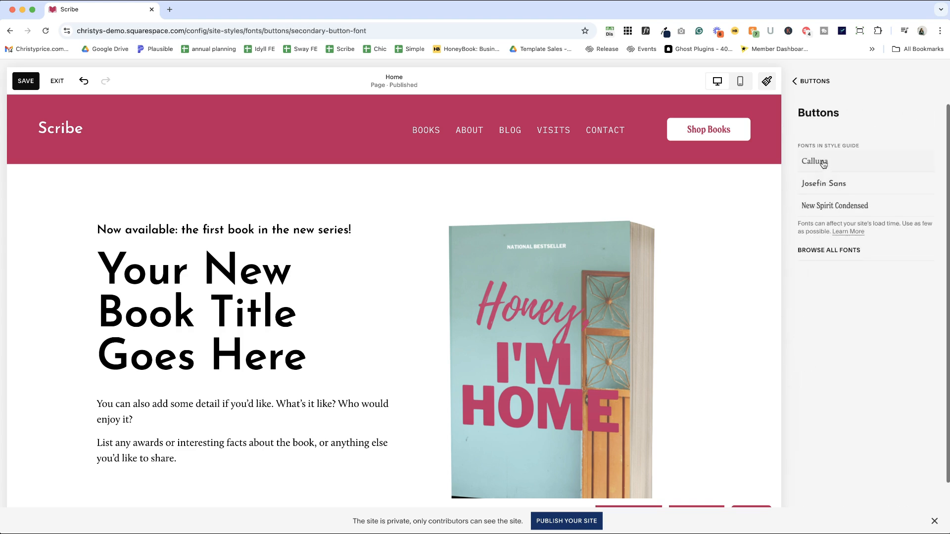
click(811, 81)
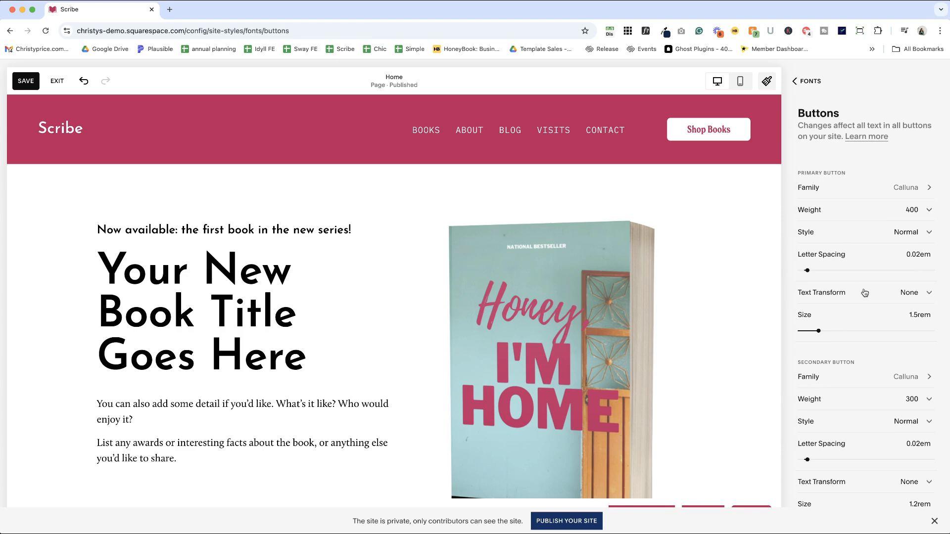
Set the tertiary button to Calluna weight 400 and Miscellaneous text to Calluna
scroll(down, 3)
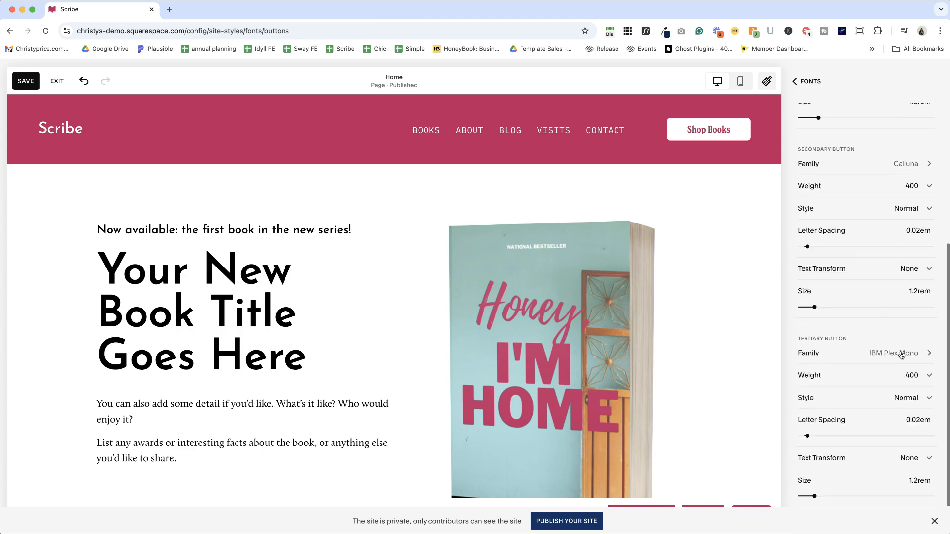
click(893, 353)
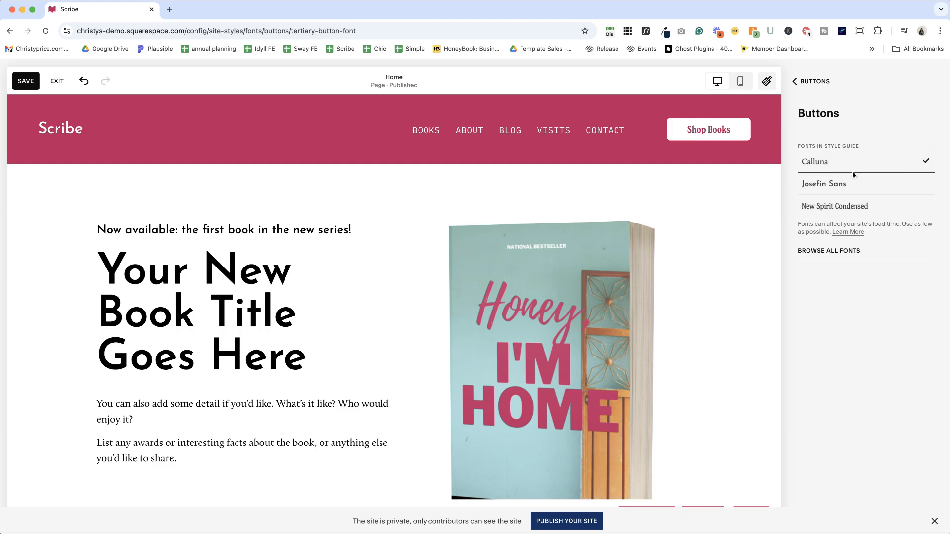
click(810, 81)
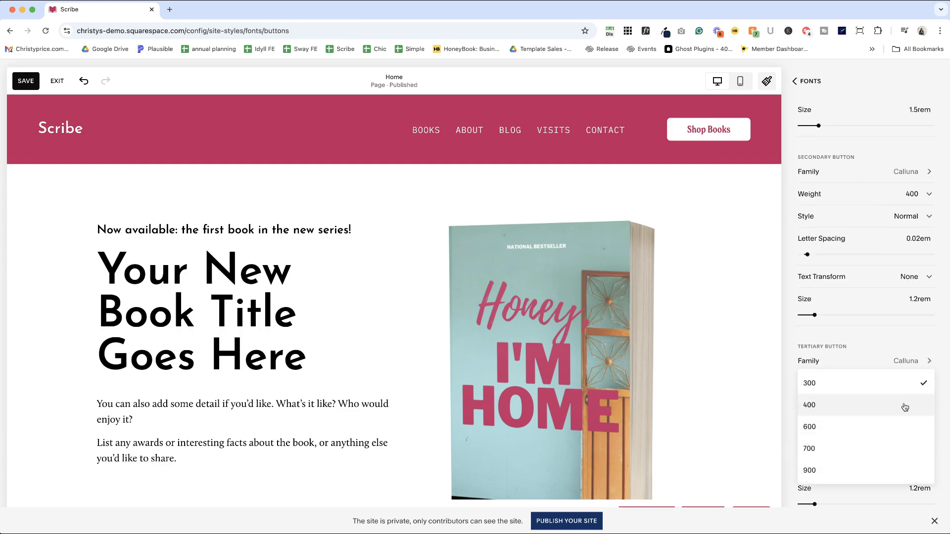
click(797, 81)
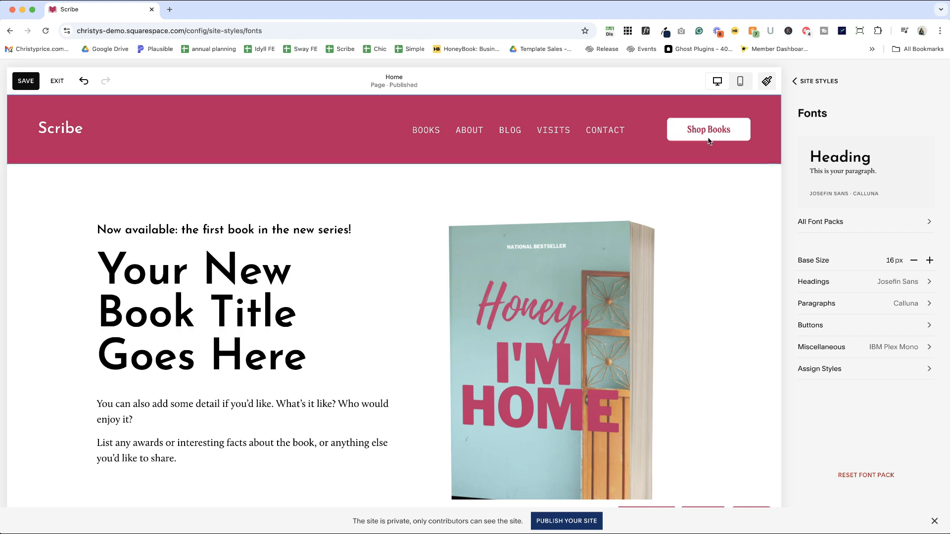
mouse_move(708, 129)
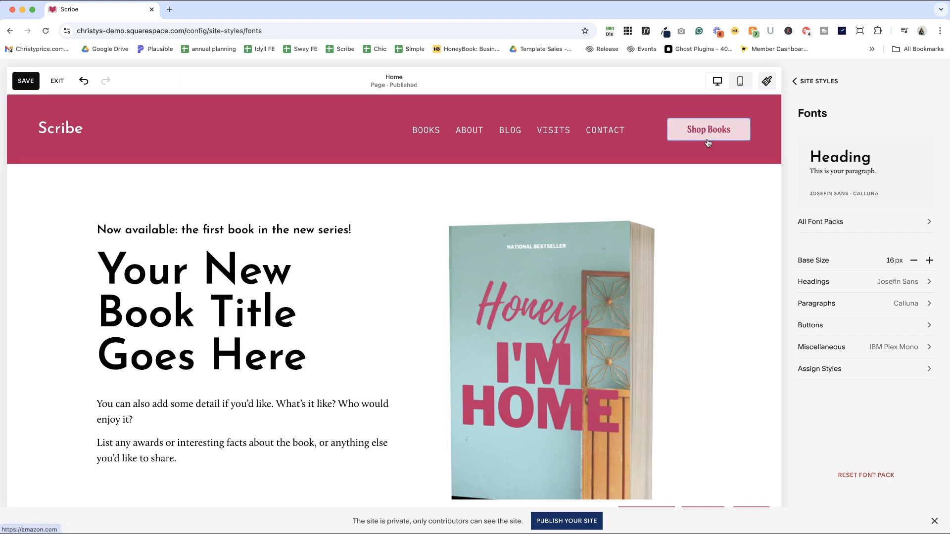
mouse_move(755, 192)
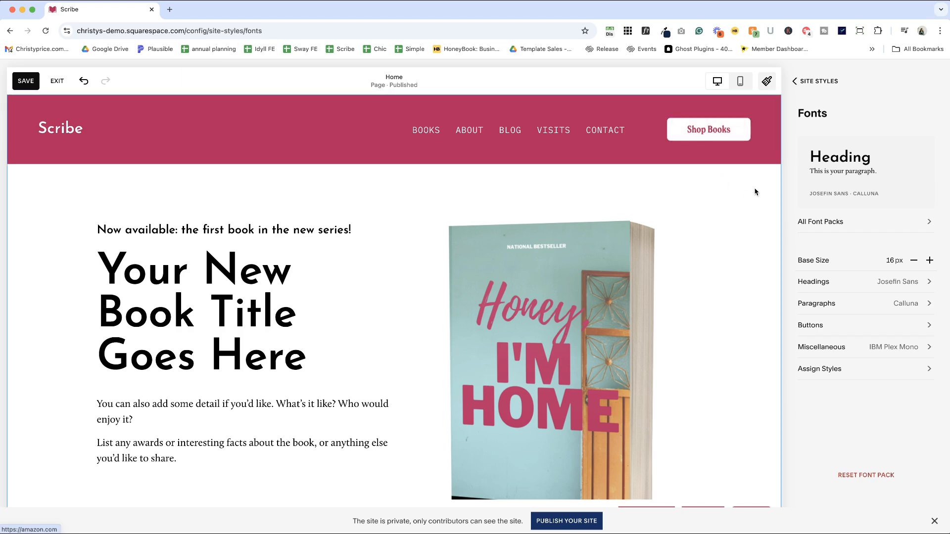
mouse_move(881, 380)
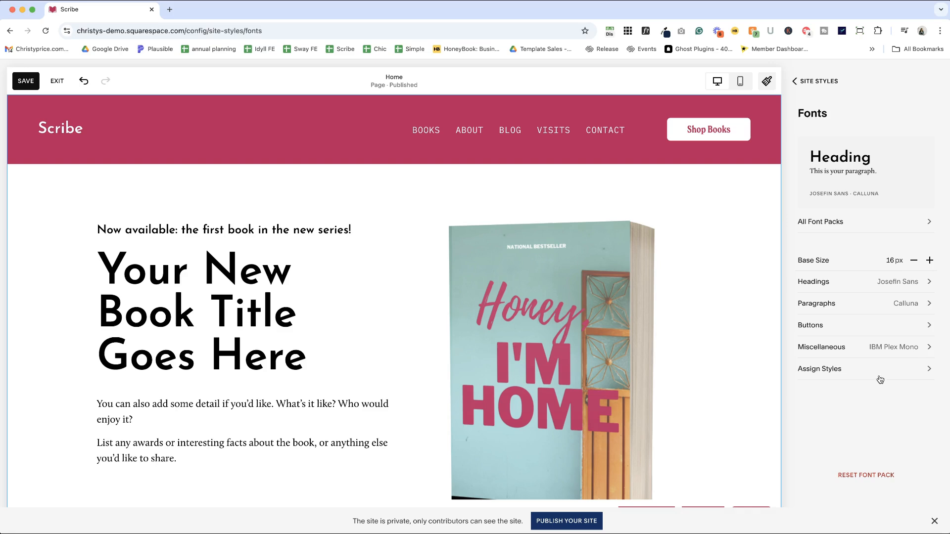
mouse_move(846, 377)
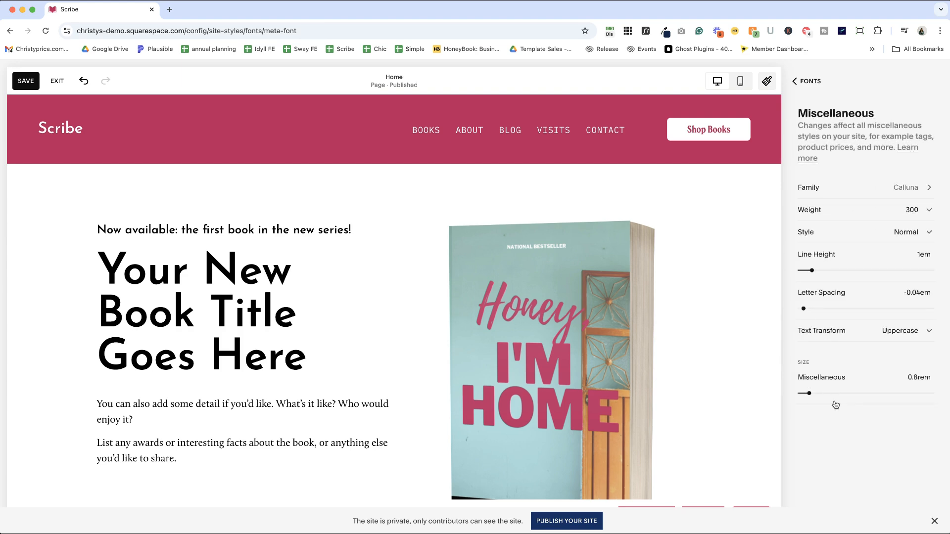
click(806, 81)
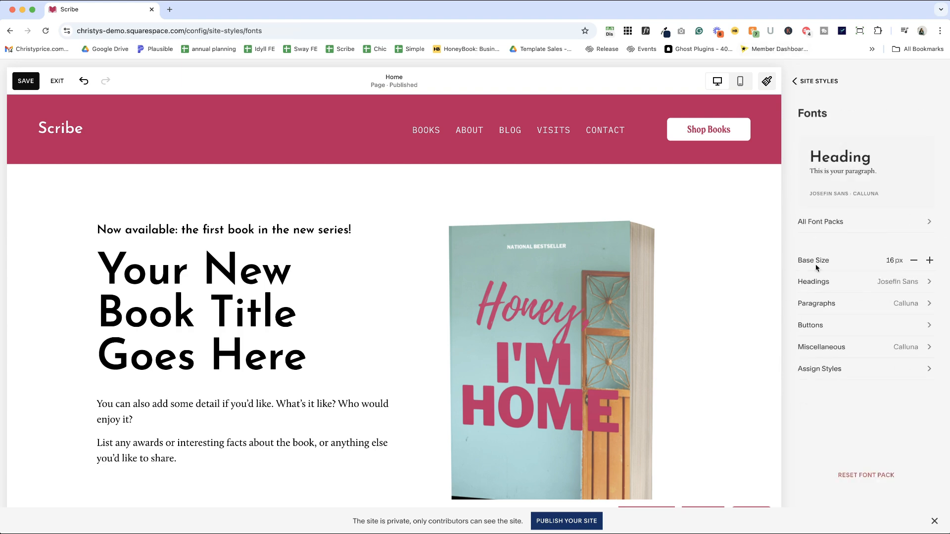
mouse_move(837, 357)
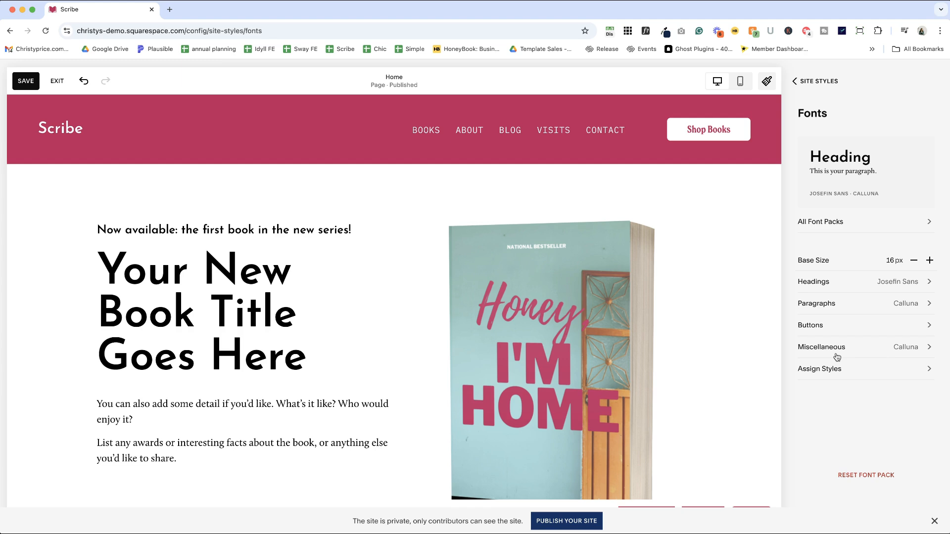
mouse_move(821, 325)
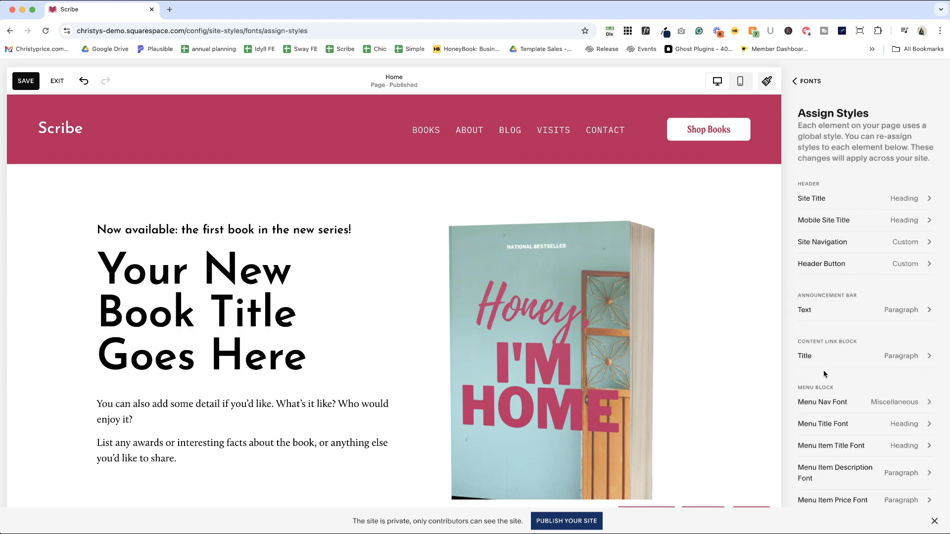
Keep navigation links in Calluna and widen their letter spacing to 0.06em
scroll(down, 3)
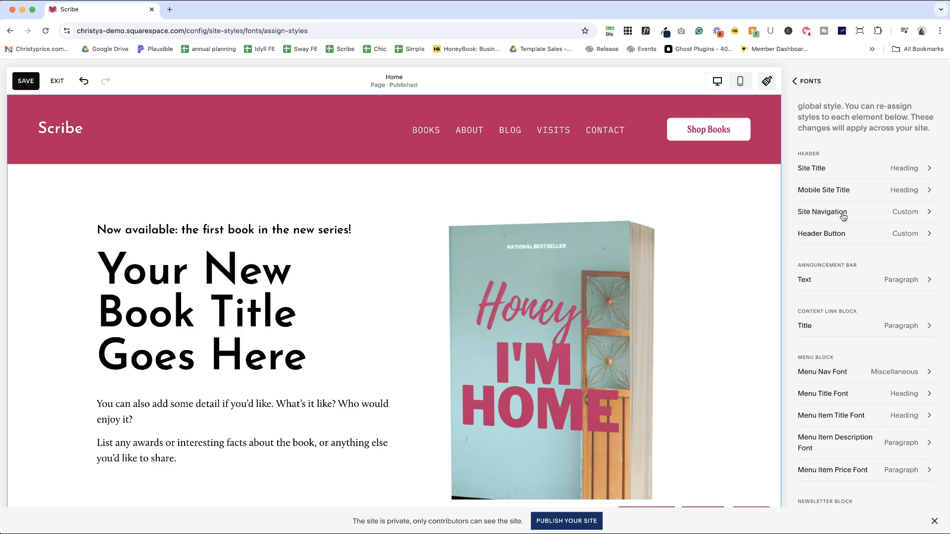
click(821, 211)
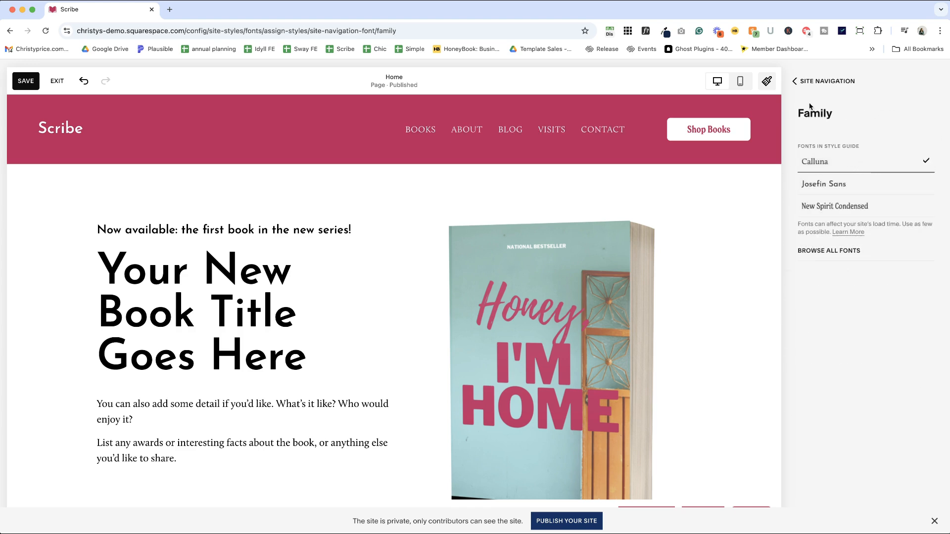
click(794, 80)
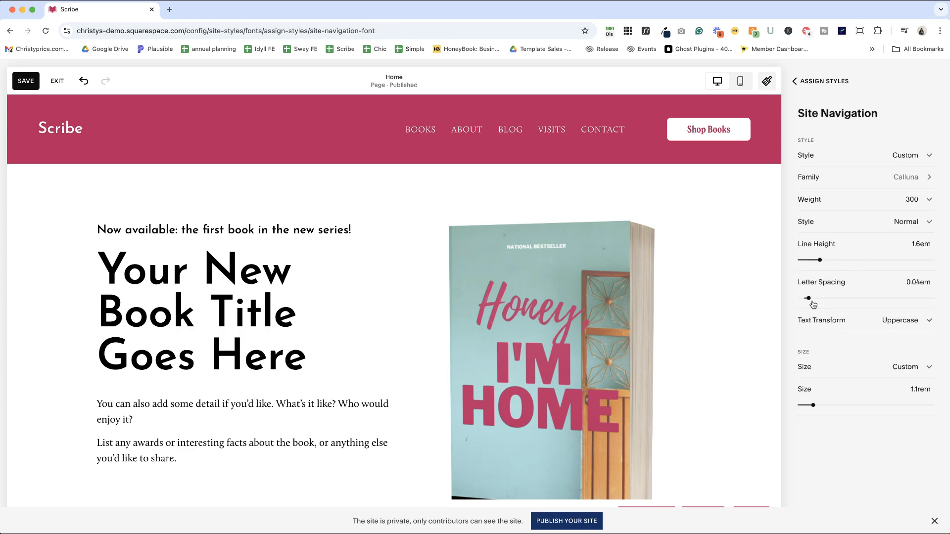
drag(808, 297, 811, 297)
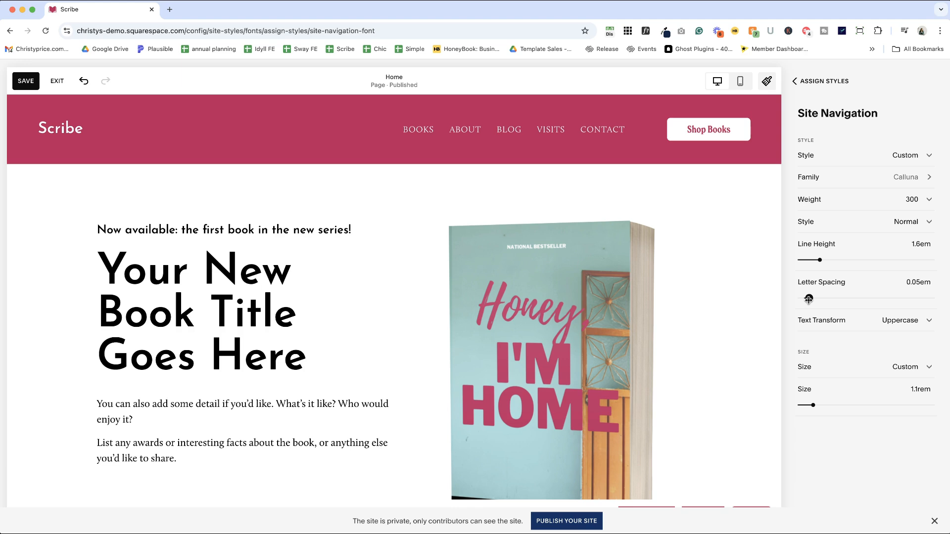
drag(805, 297, 809, 297)
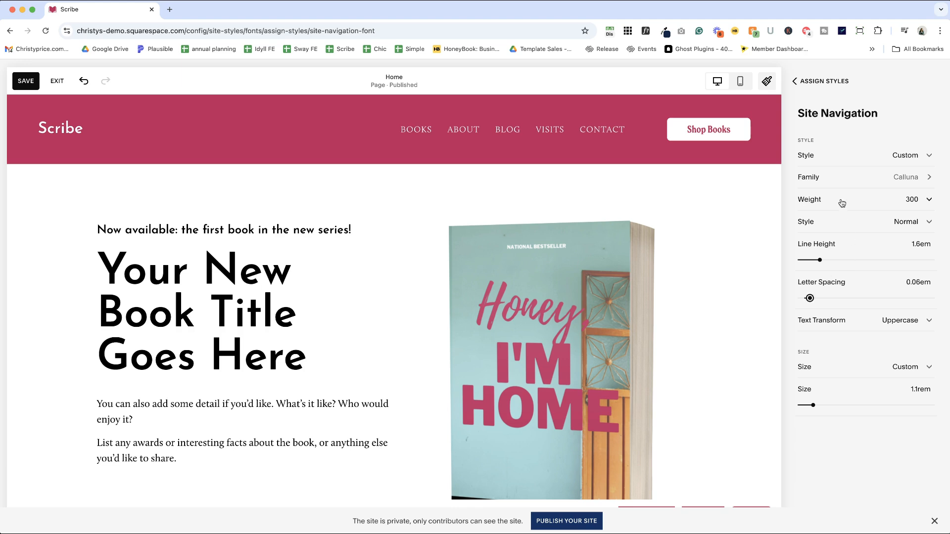
click(928, 199)
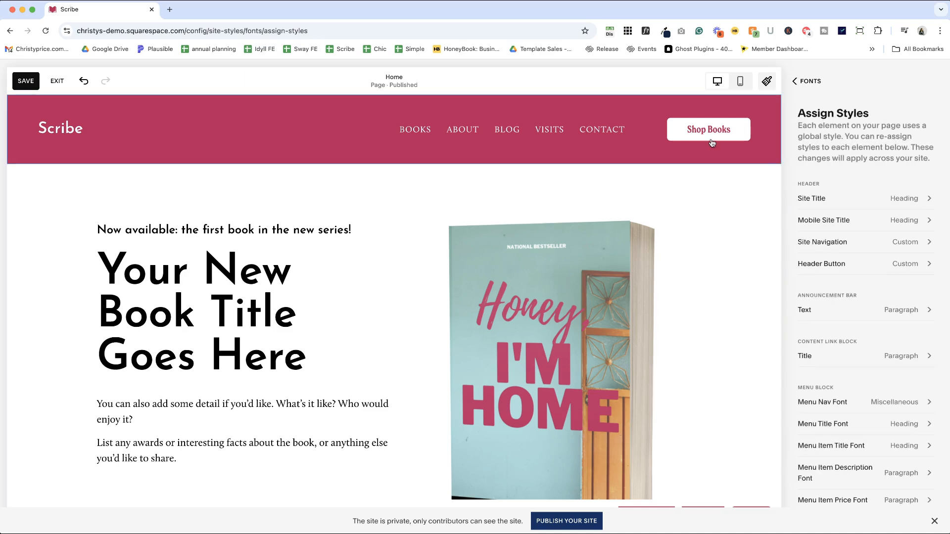
Set the Shop Books header button font family to Calluna
click(822, 264)
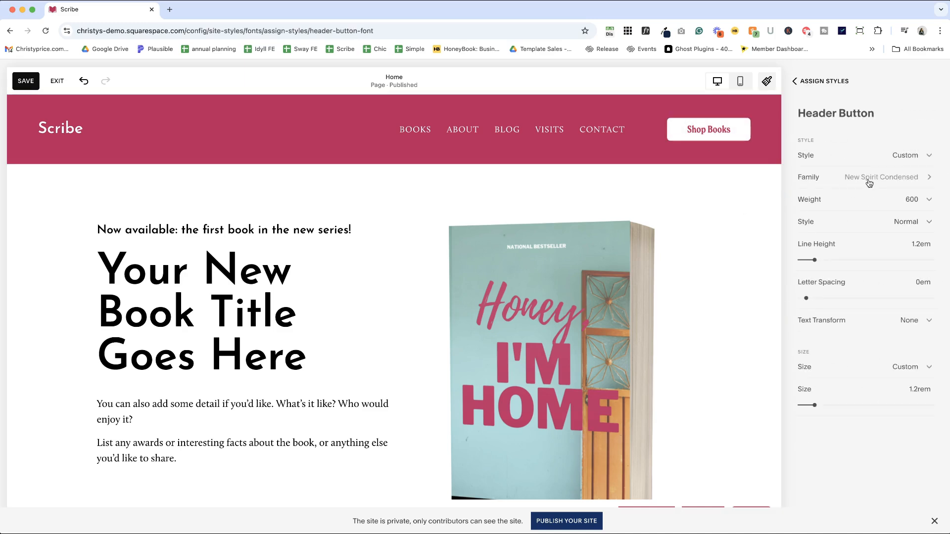
click(881, 178)
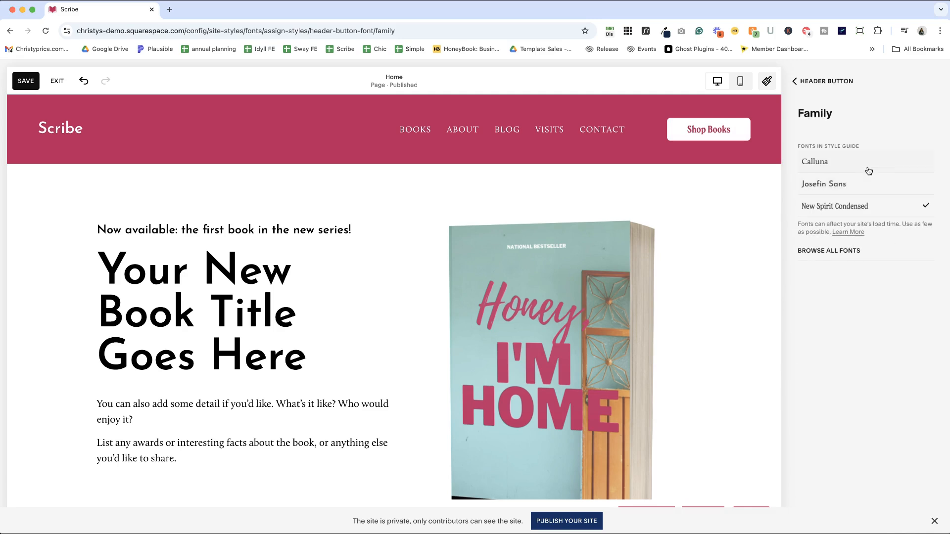
click(815, 162)
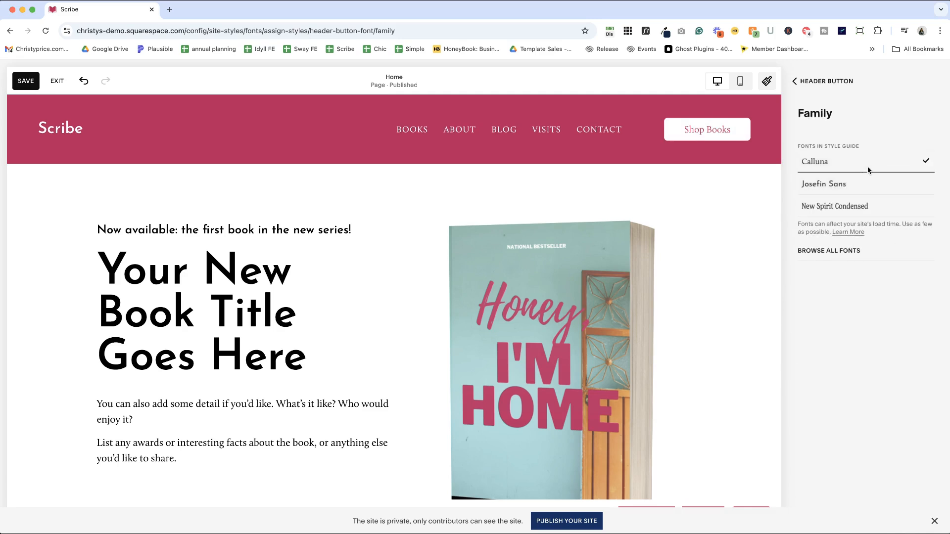
mouse_move(858, 137)
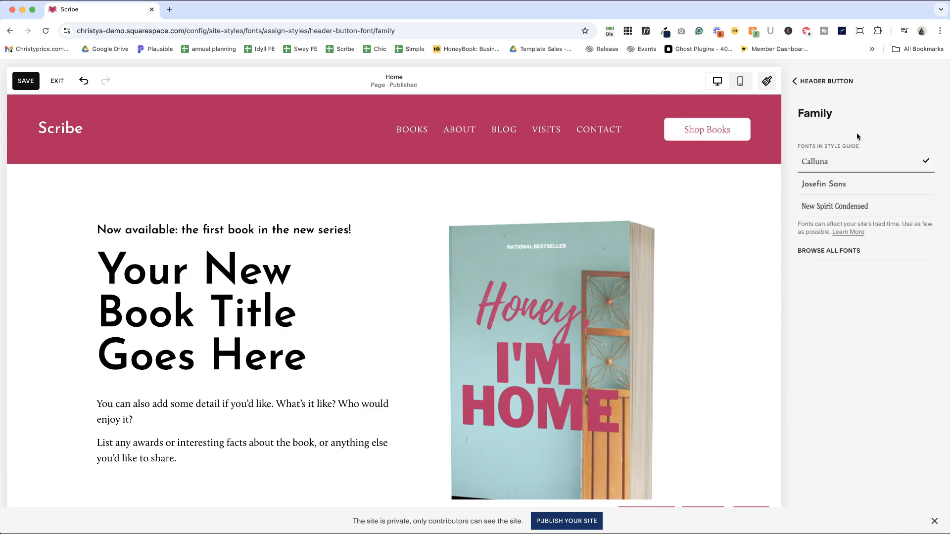
click(794, 80)
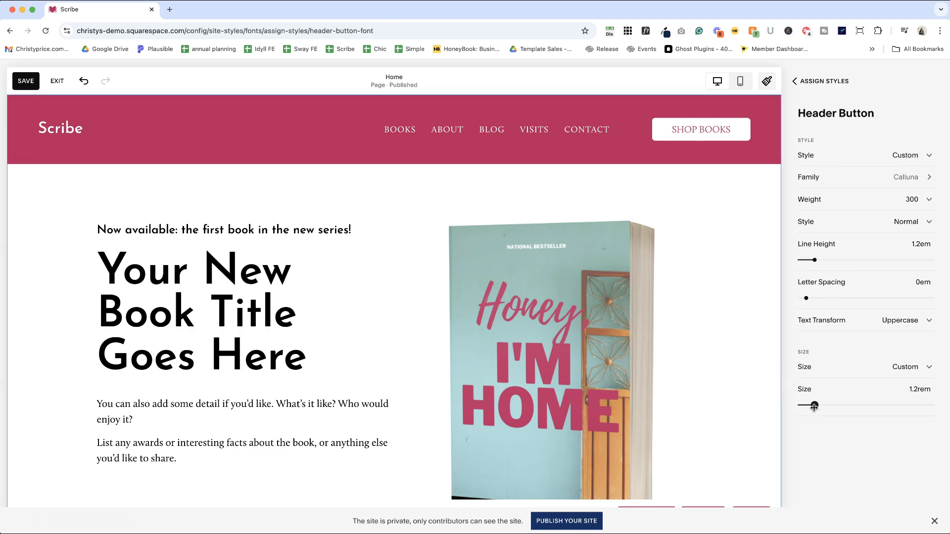
Give the header button 1.1rem size, 0.05em letter spacing and weight 400
drag(815, 406, 812, 406)
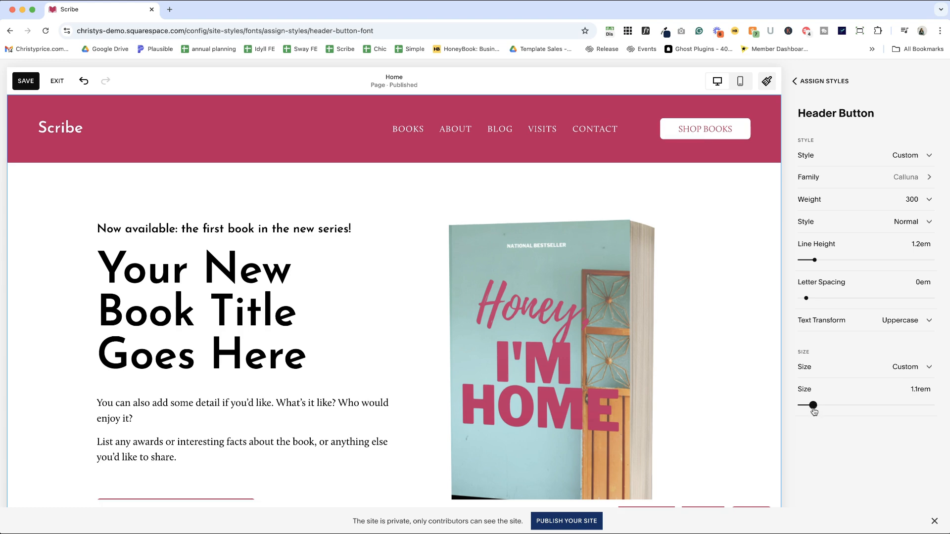
drag(806, 298, 809, 298)
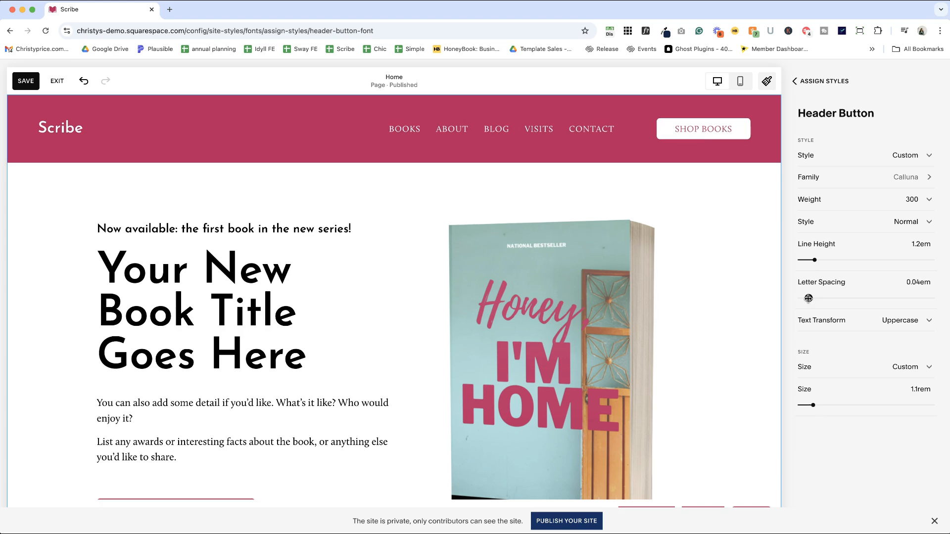
drag(807, 298, 810, 297)
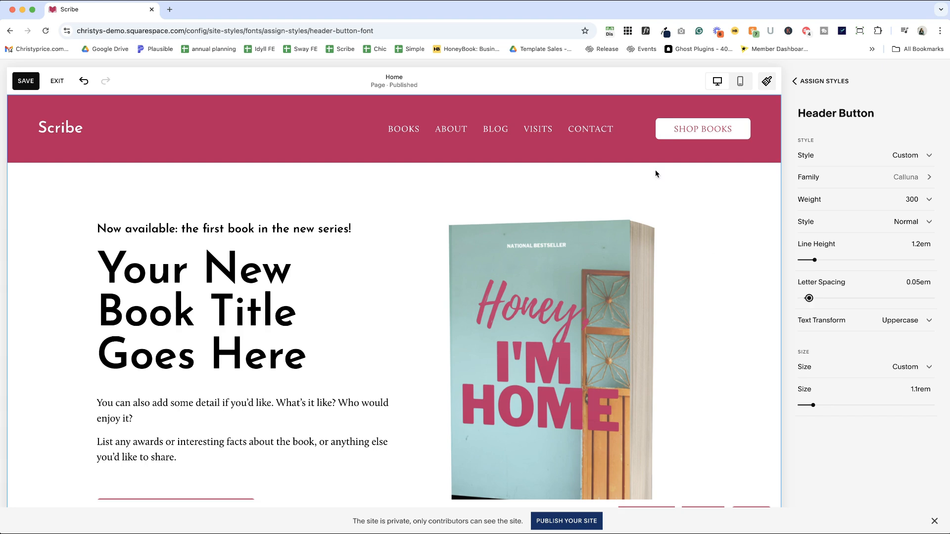
click(908, 200)
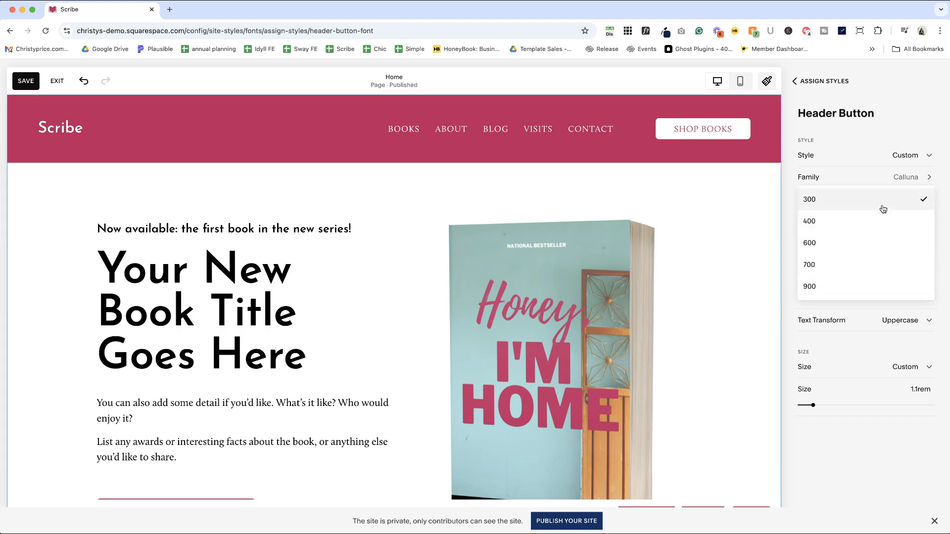
click(809, 221)
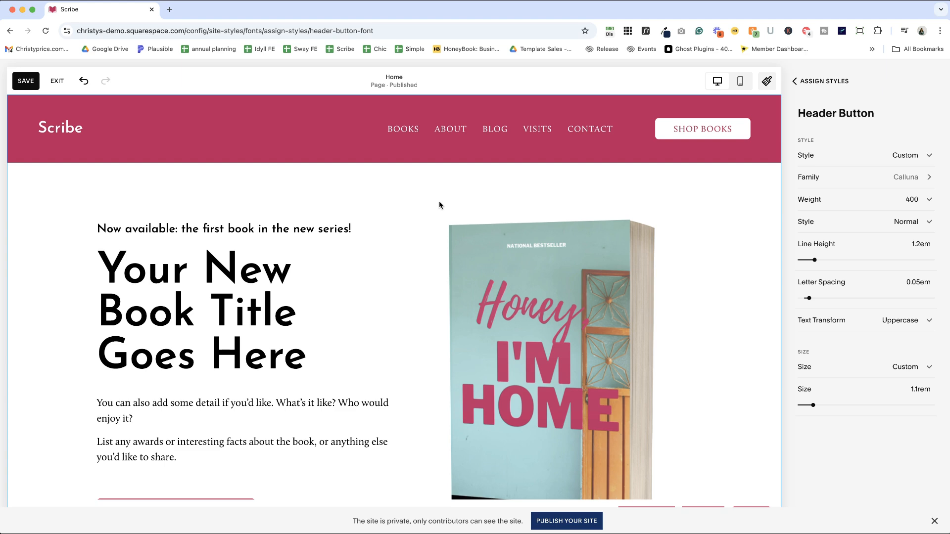
Go back to the Assign Styles element list and scroll through the assigned styles
click(794, 80)
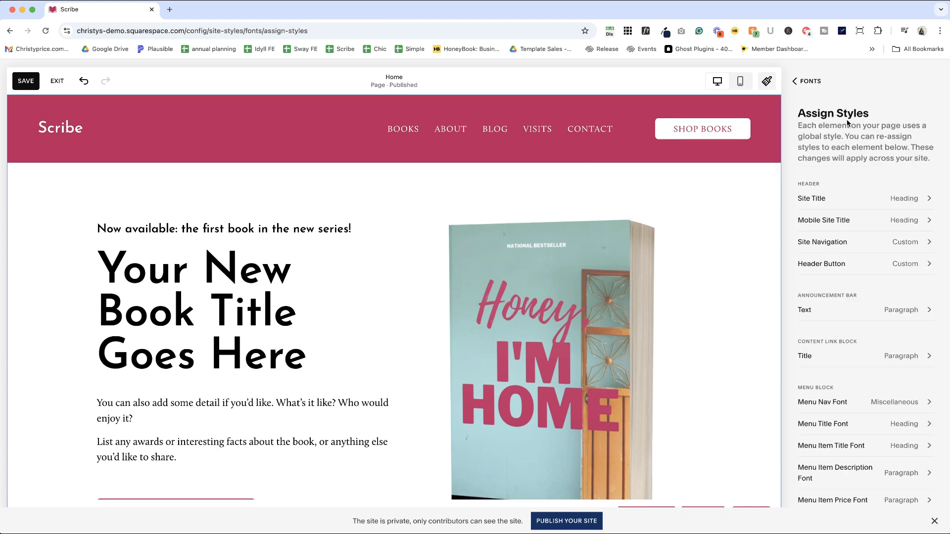
mouse_move(856, 198)
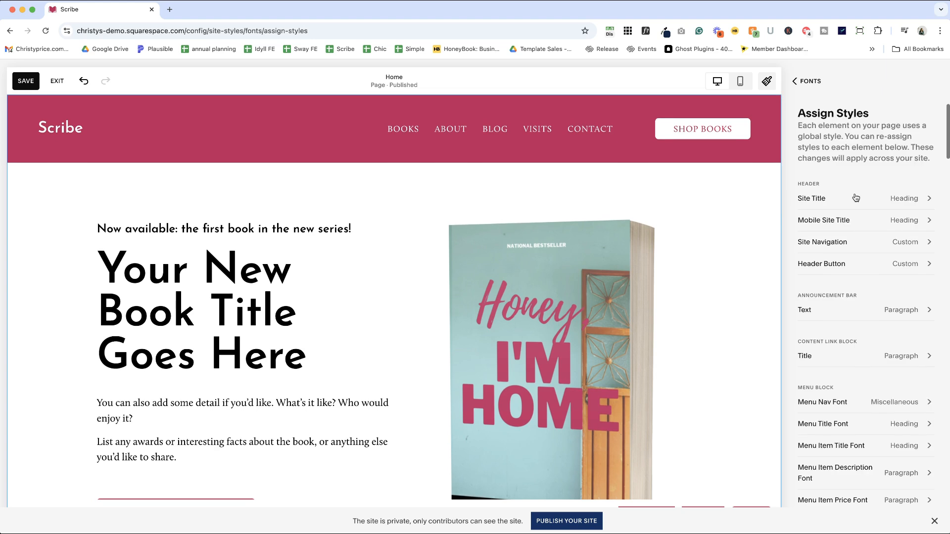
scroll(down, 3)
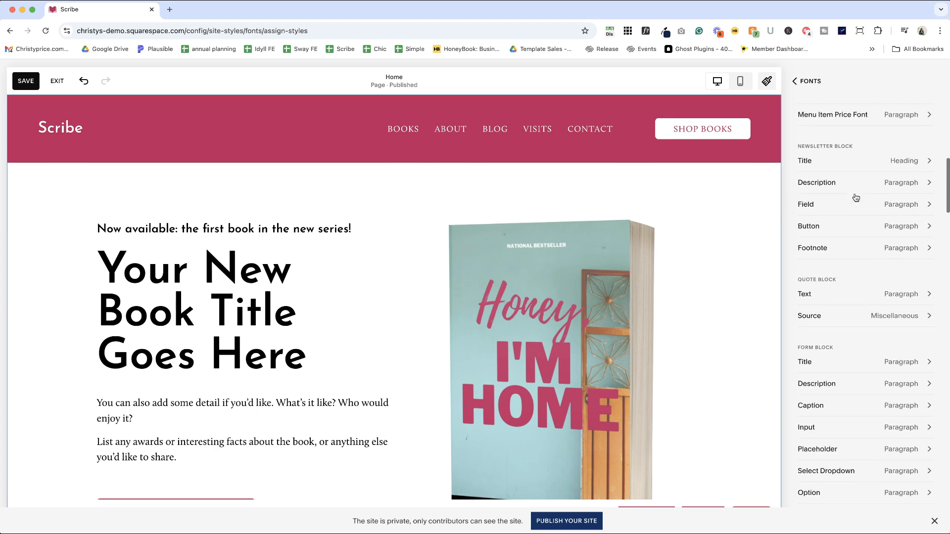
scroll(down, 3)
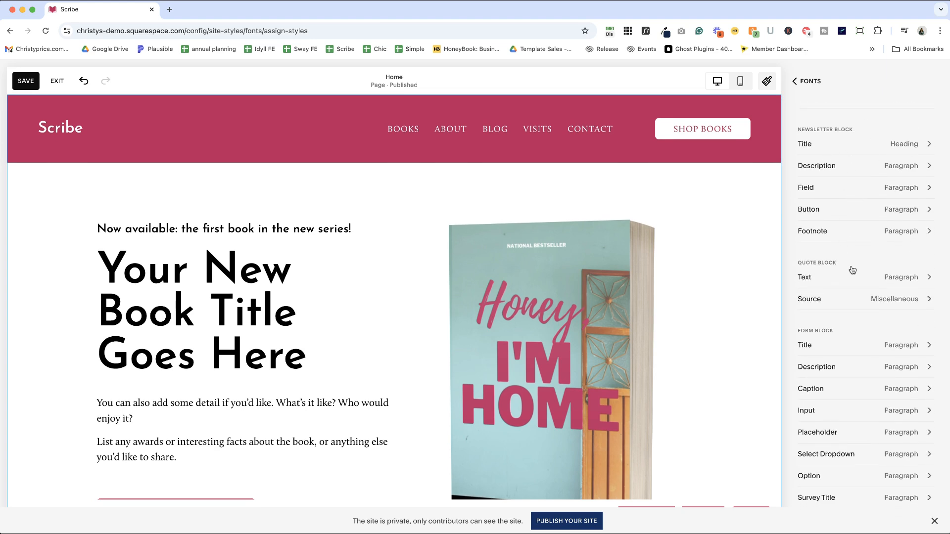
scroll(down, 3)
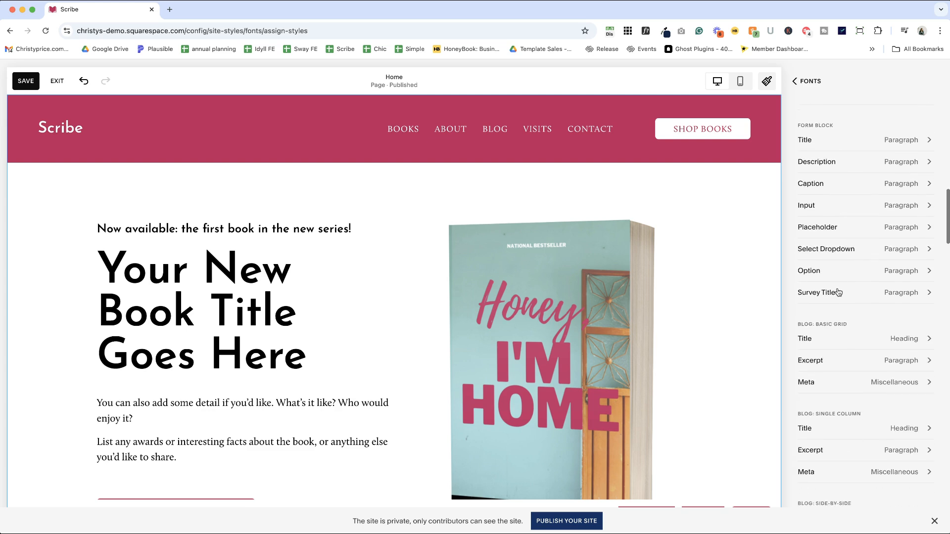
scroll(down, 3)
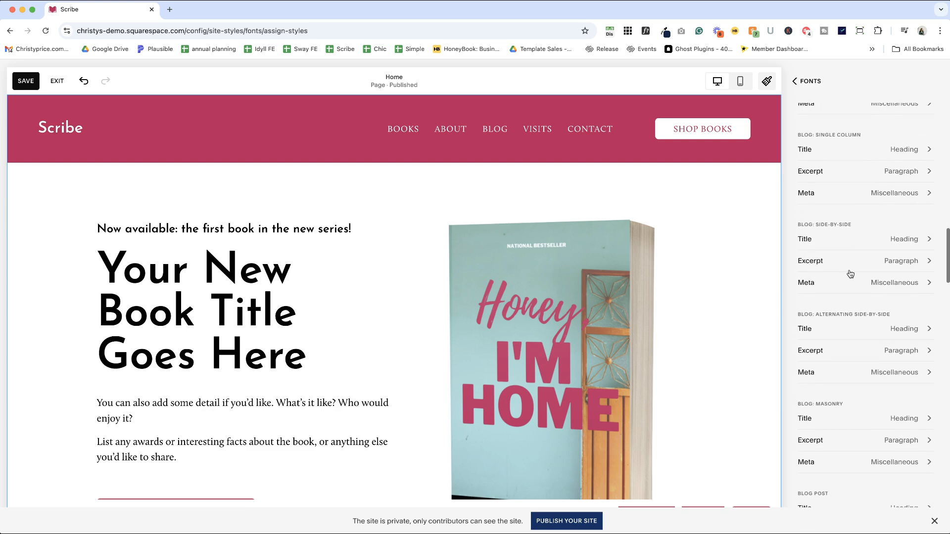
scroll(down, 3)
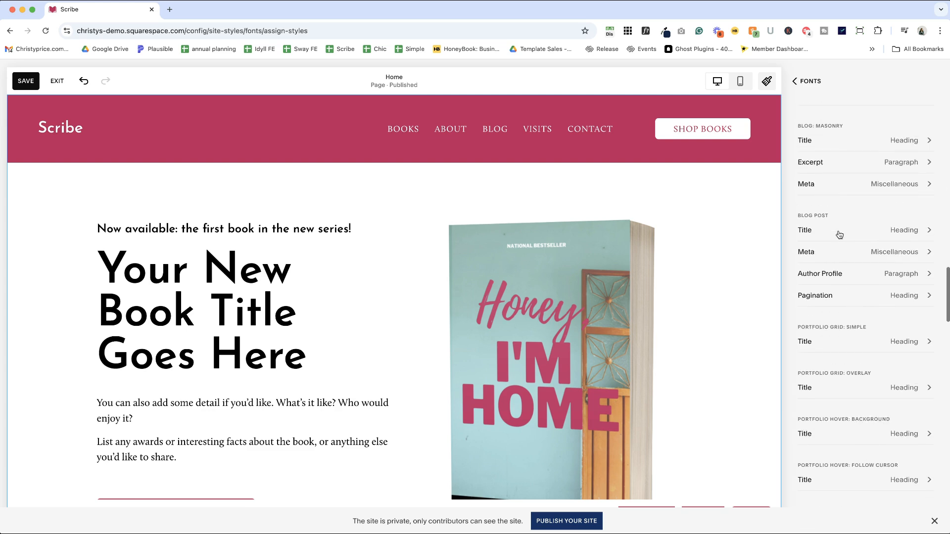
scroll(down, 3)
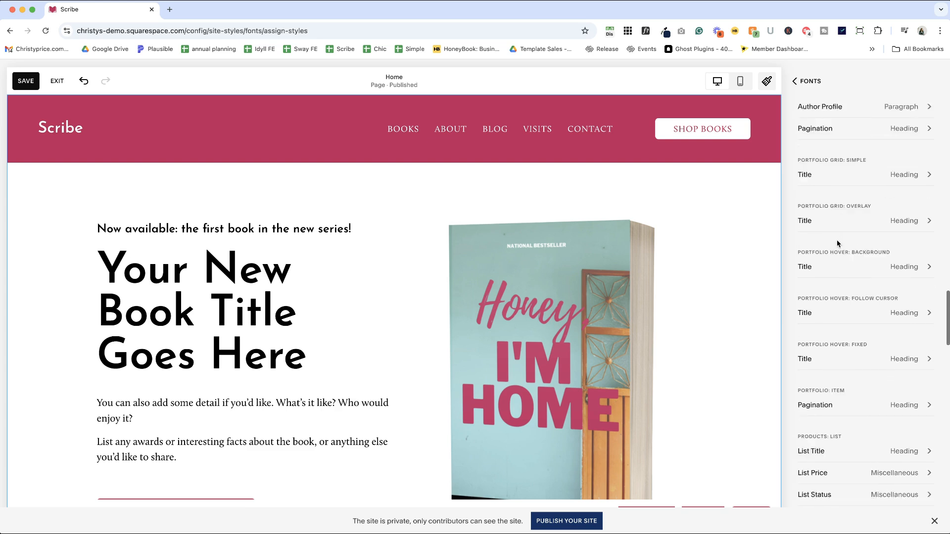
scroll(down, 3)
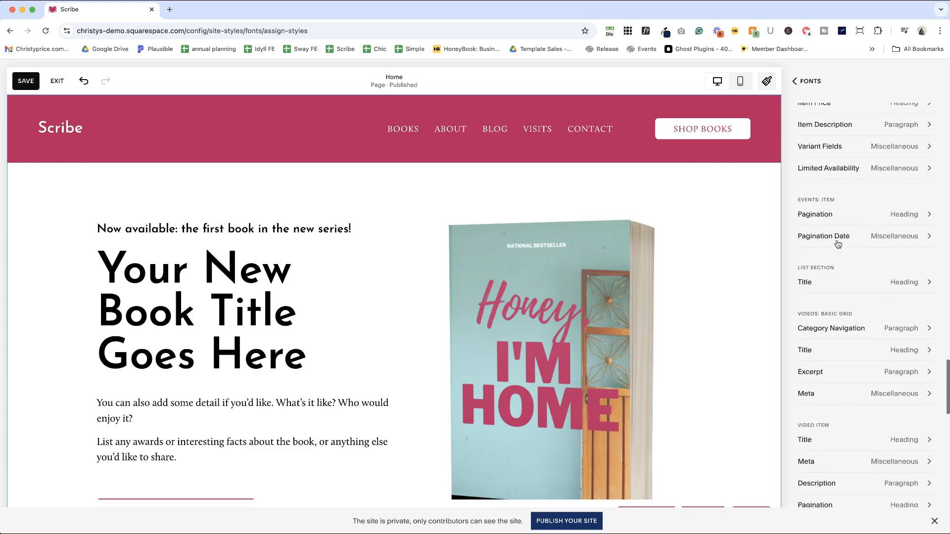
scroll(down, 3)
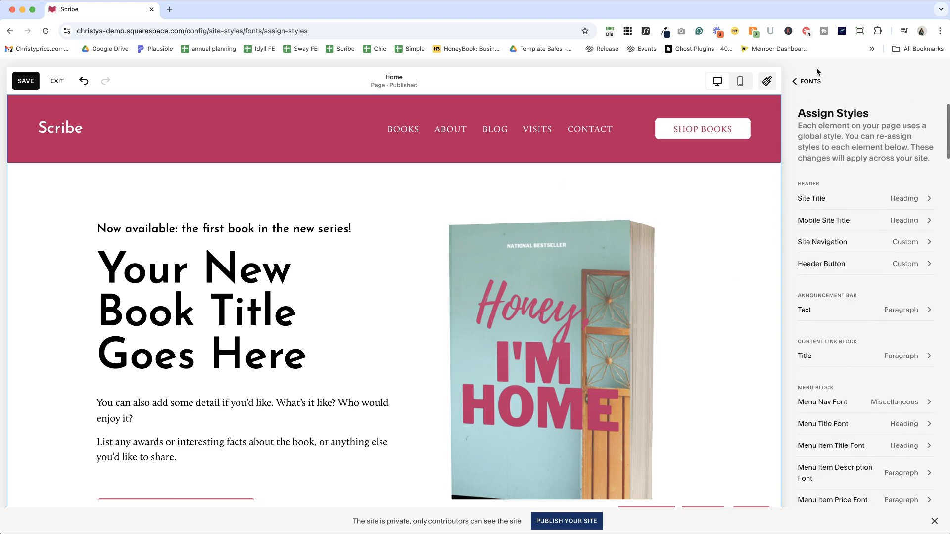
Return to the main Fonts panel showing Josefin Sans headings and Calluna paragraphs
click(805, 80)
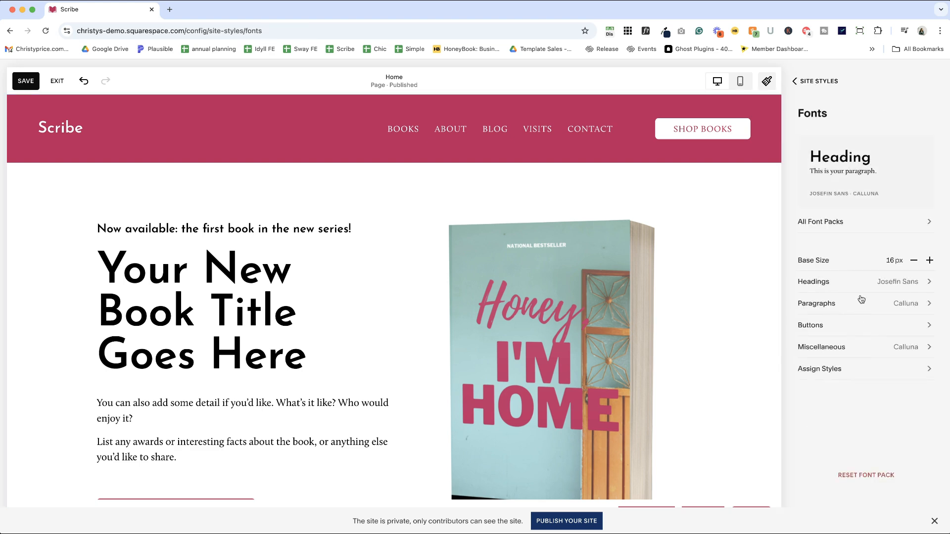
mouse_move(856, 307)
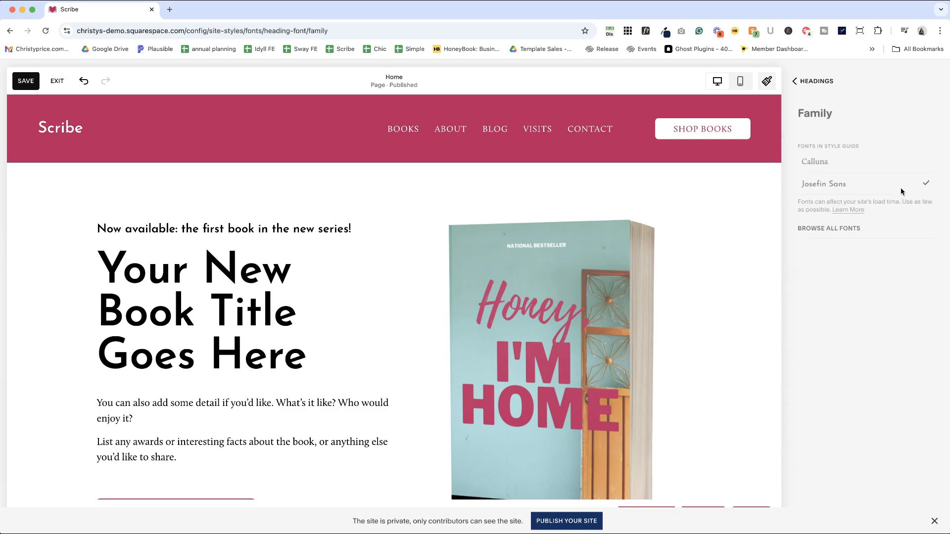
mouse_move(882, 167)
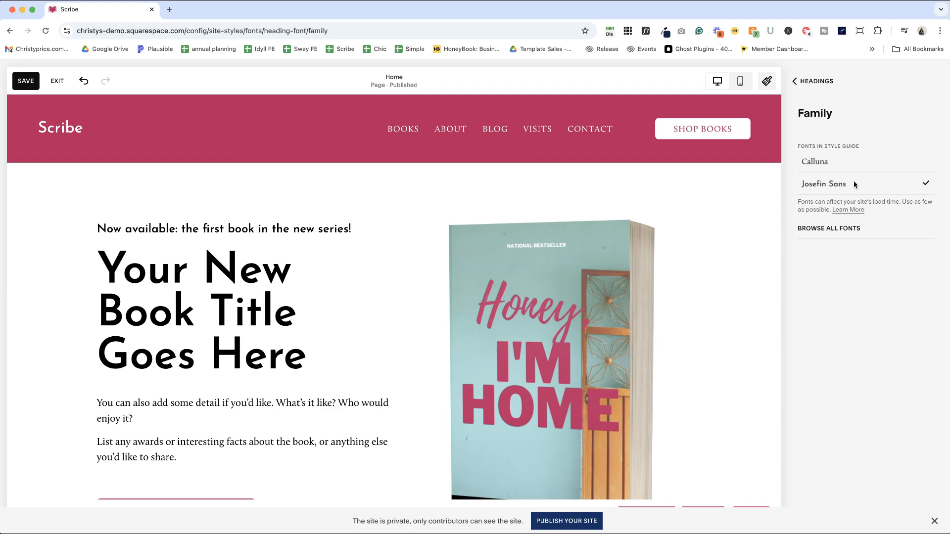
mouse_move(848, 177)
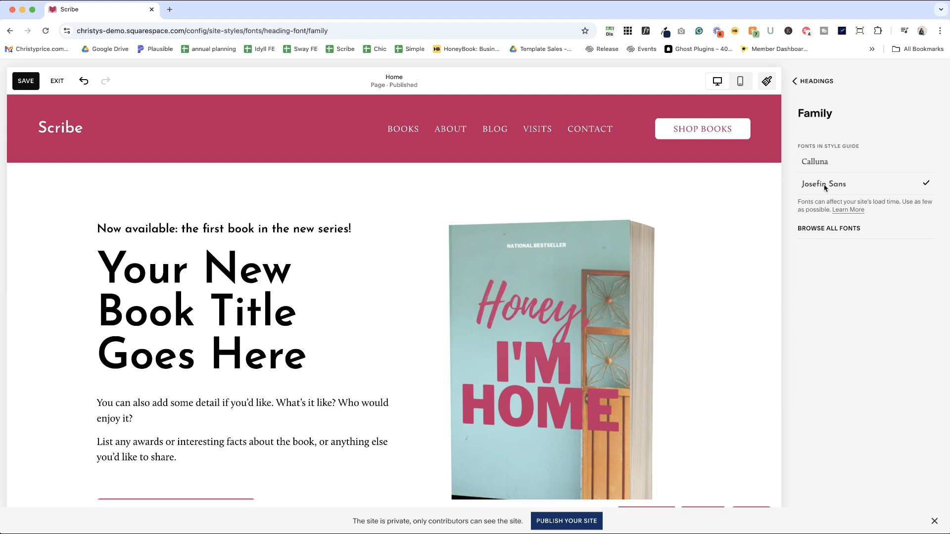
mouse_move(821, 180)
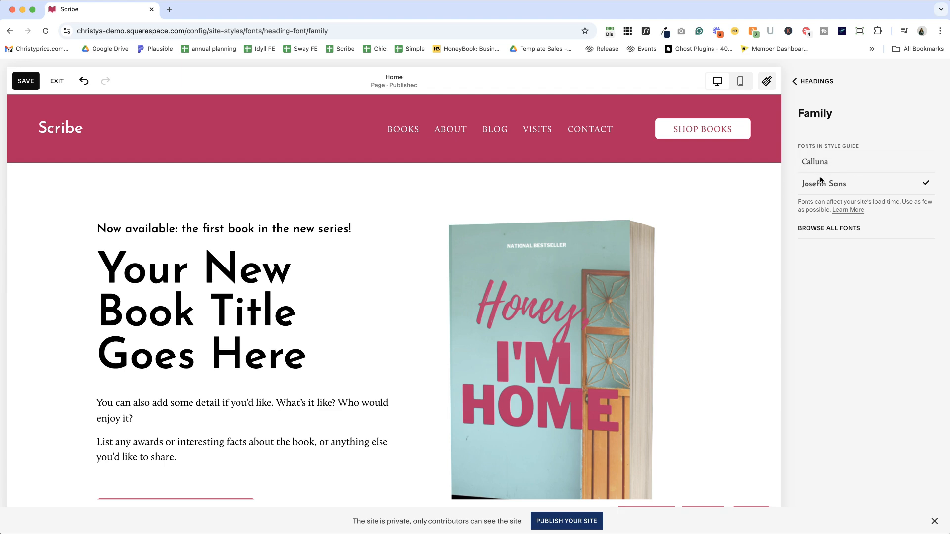